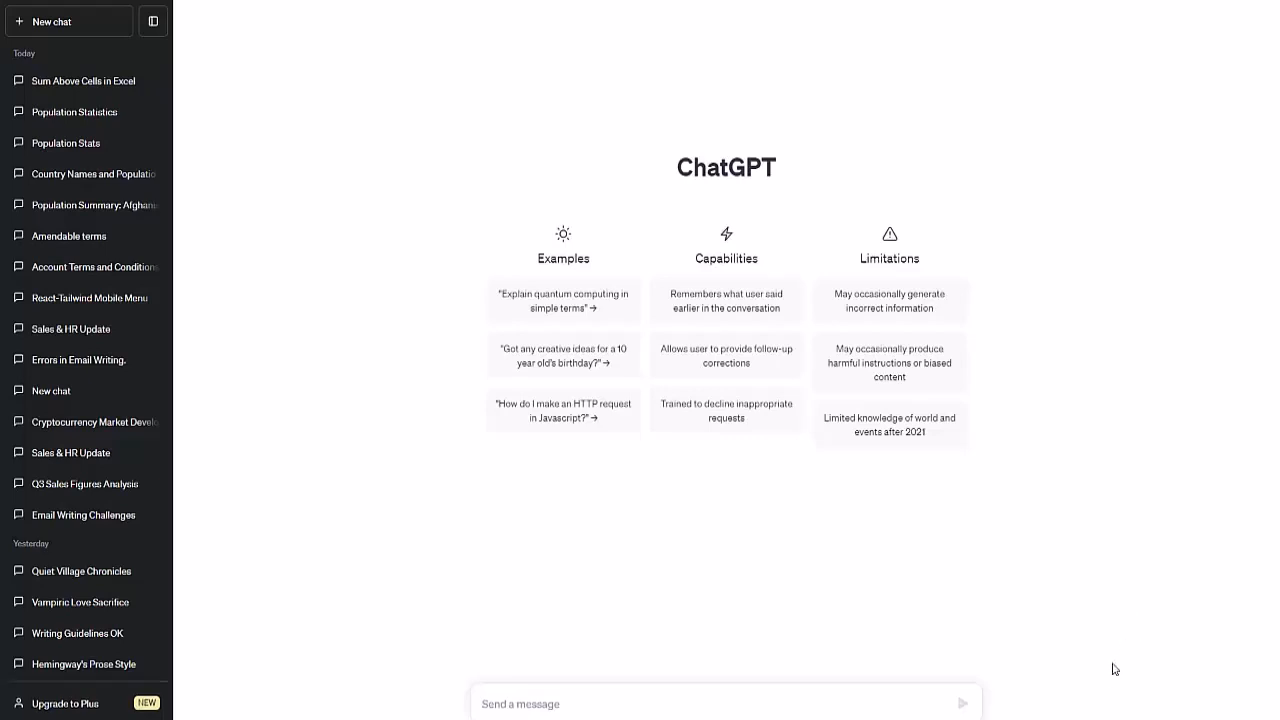
Go full screen and look over the numbers in column A
key("f11")
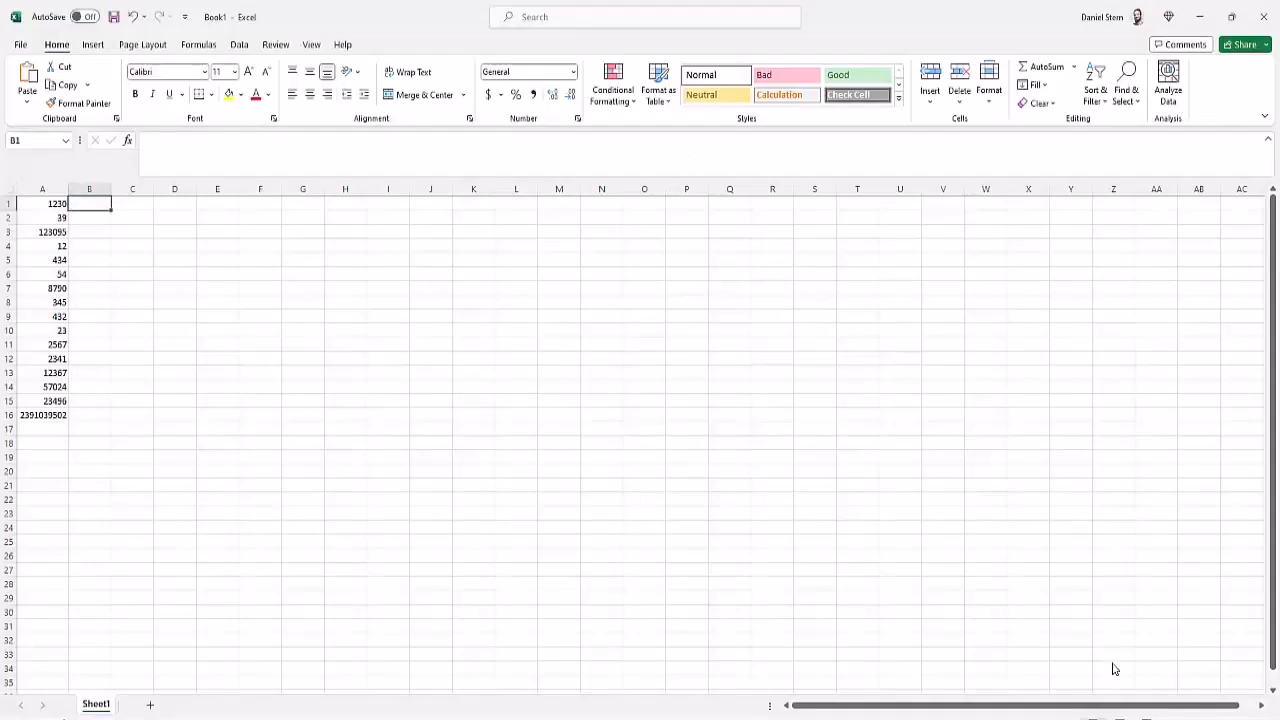
left_click(42, 246)
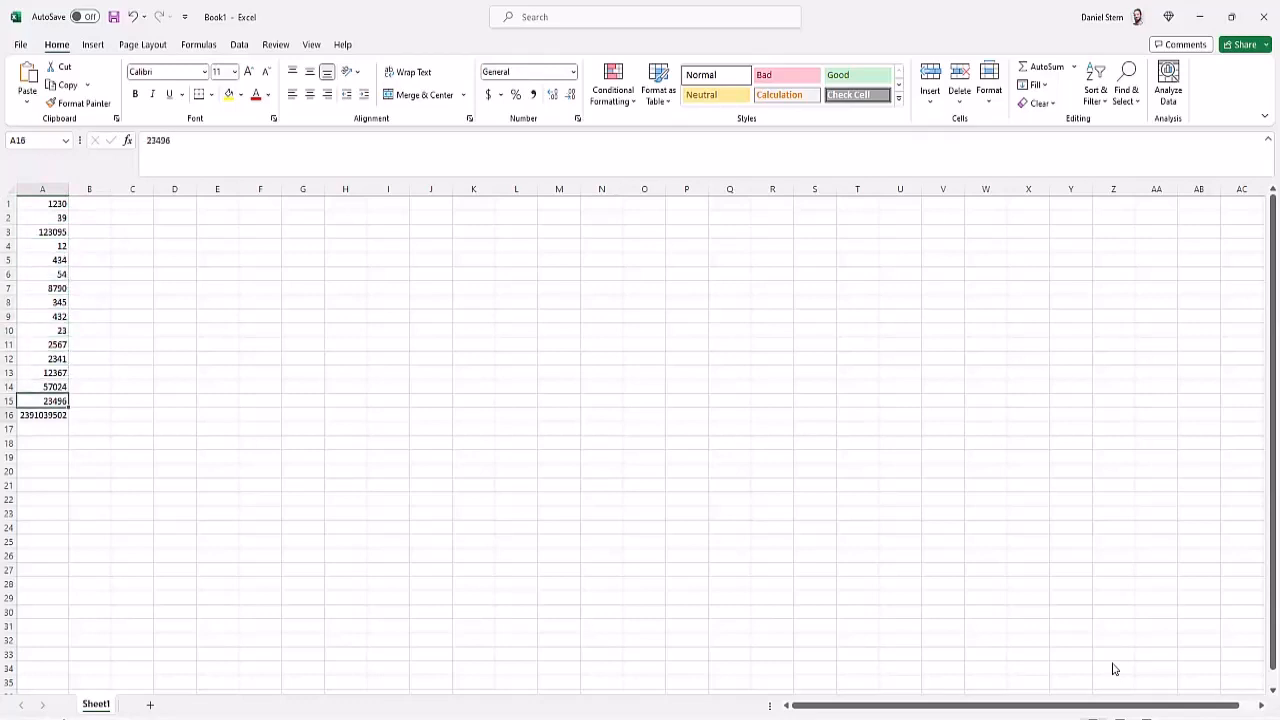
left_click(42, 203)
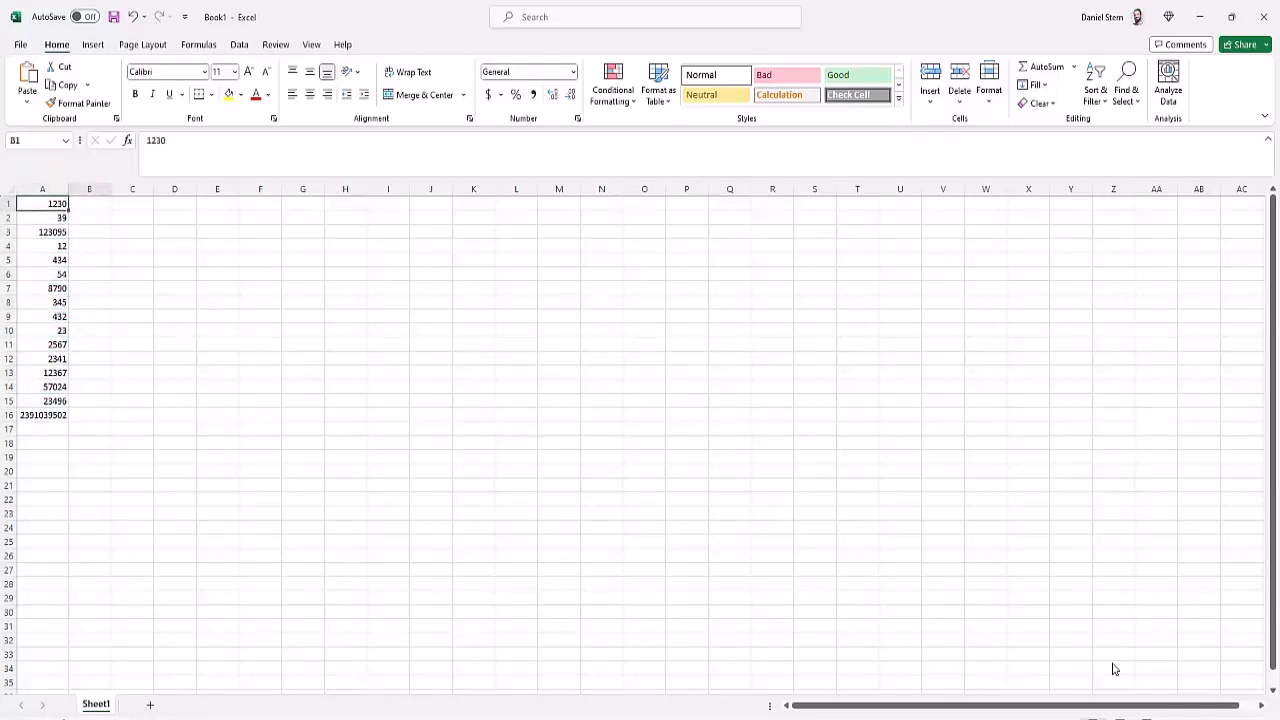
left_click(89, 203)
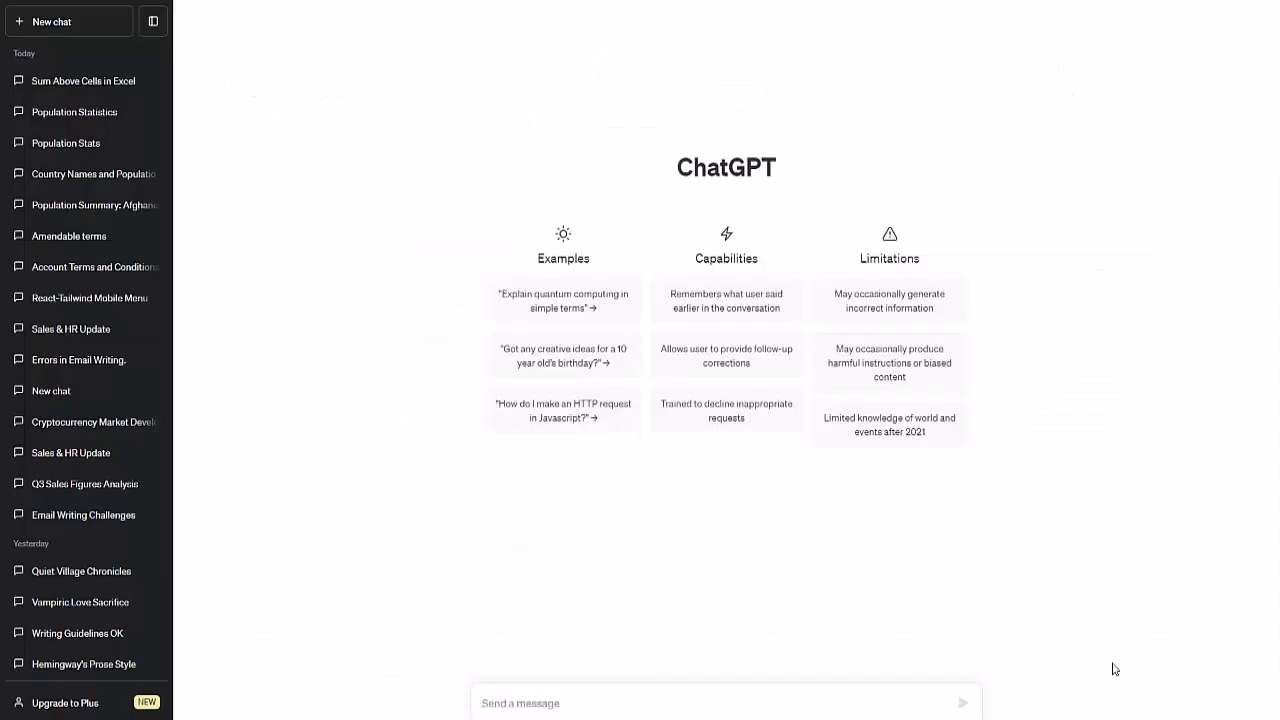
mouse_move(183, 187)
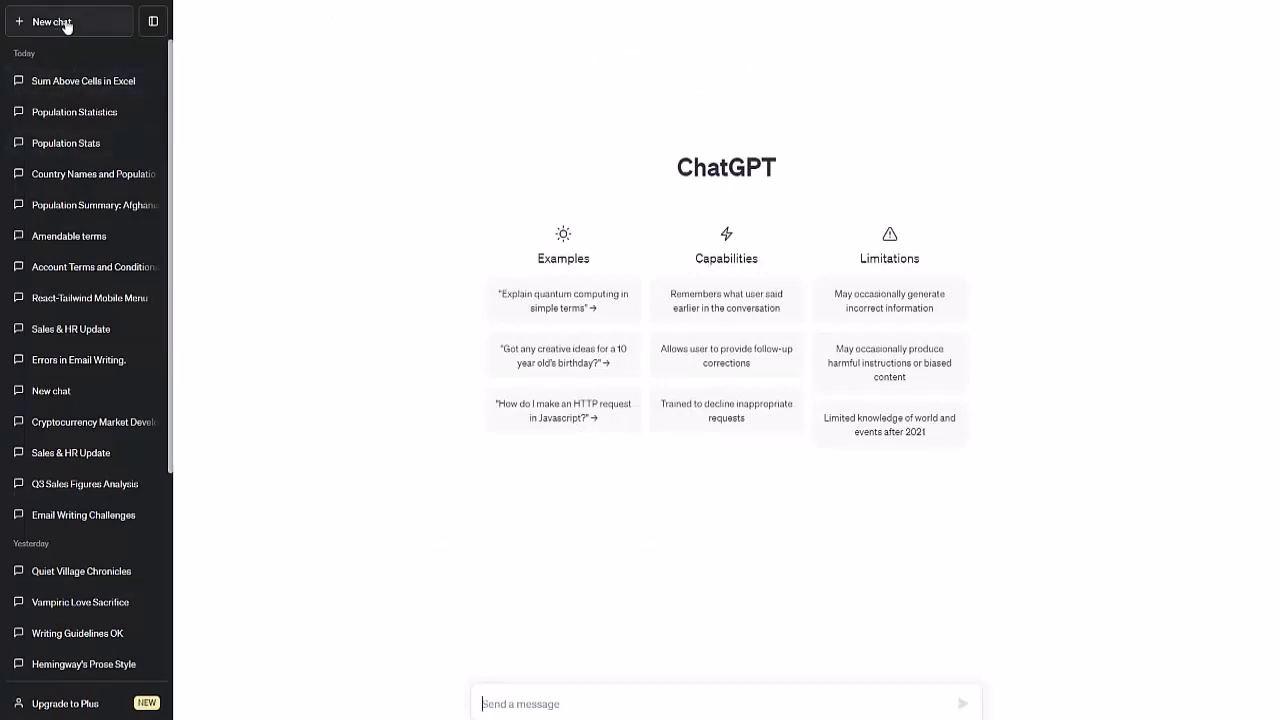
Ask ChatGPT for an Excel formula that sums all the values in column A
type("Write an excel formula")
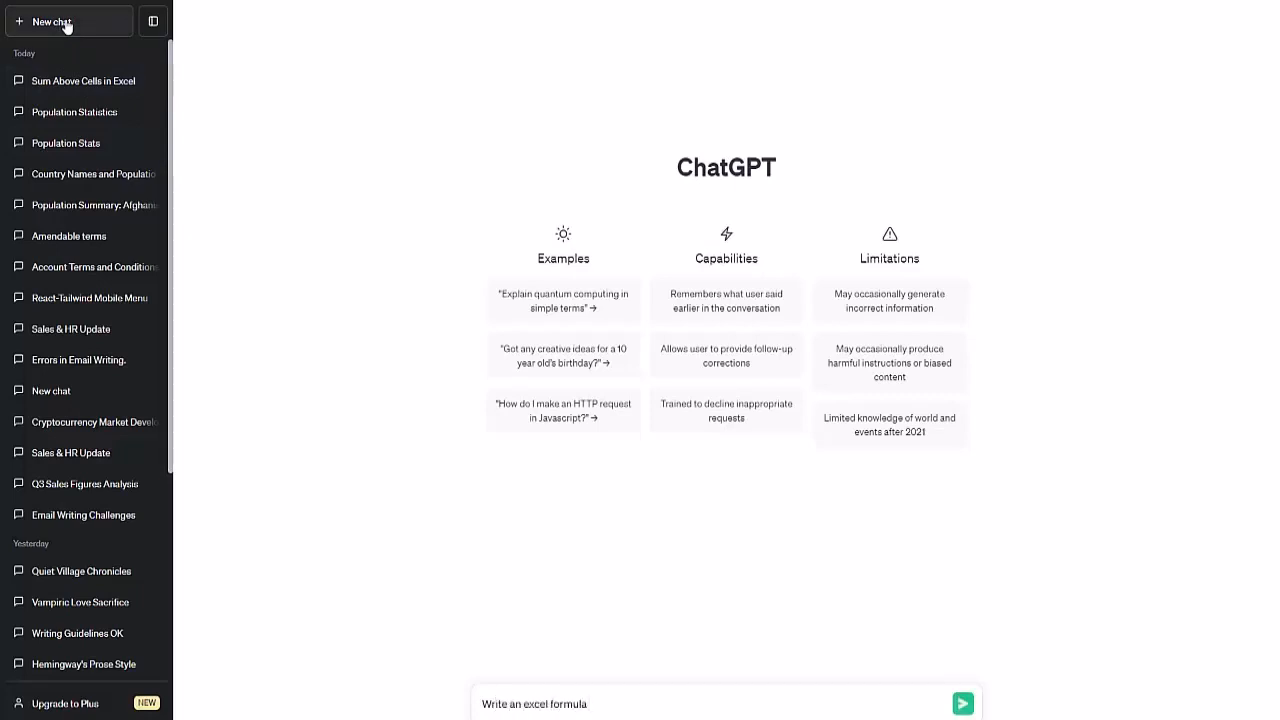
type("that")
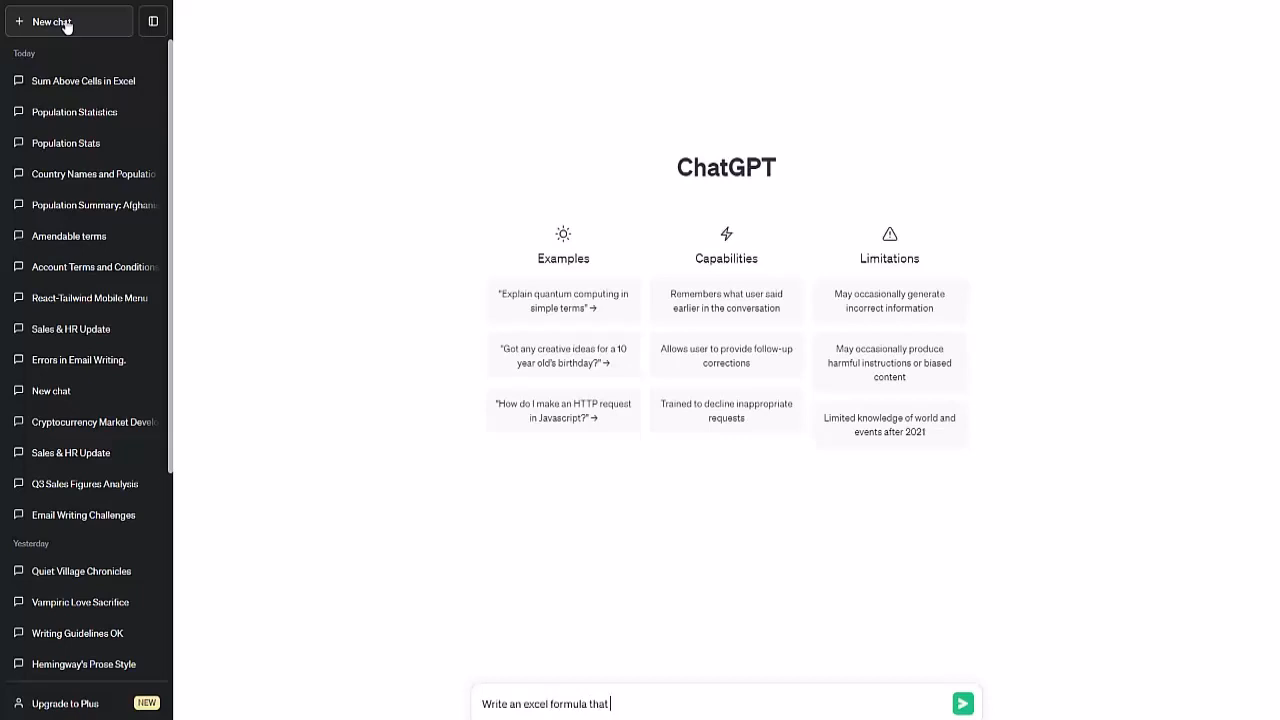
type("sums all")
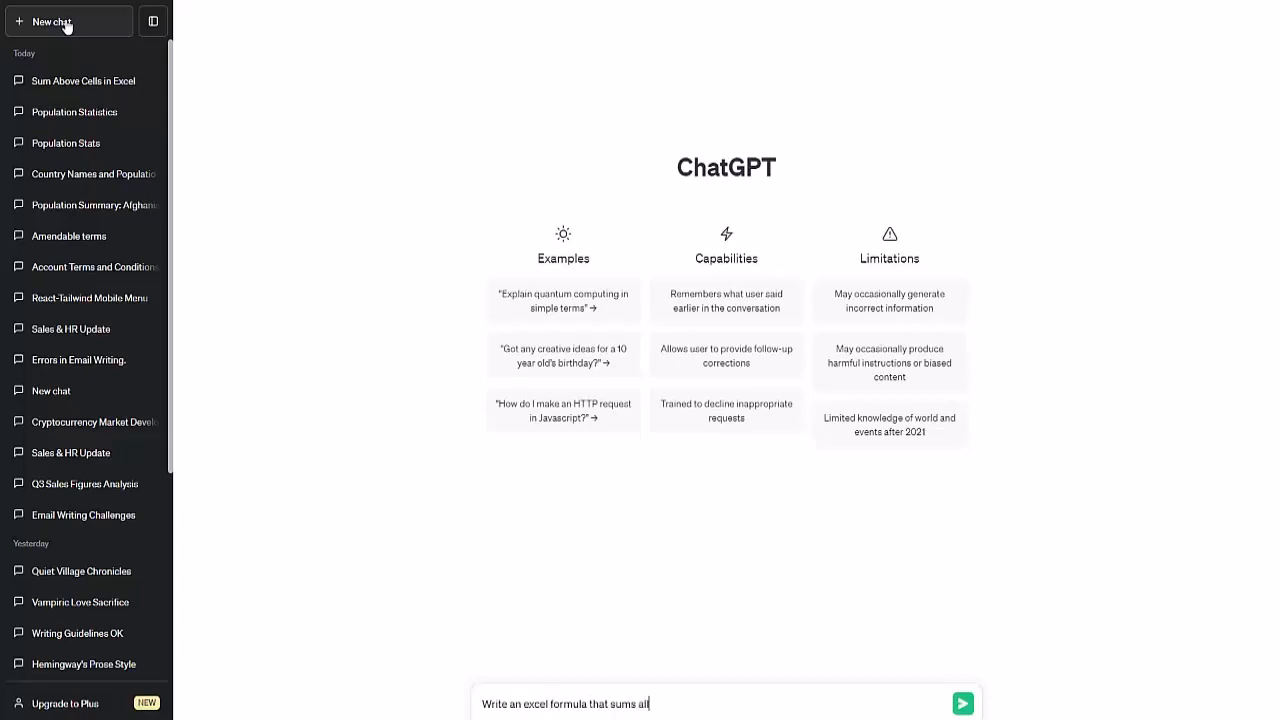
type("the values in col")
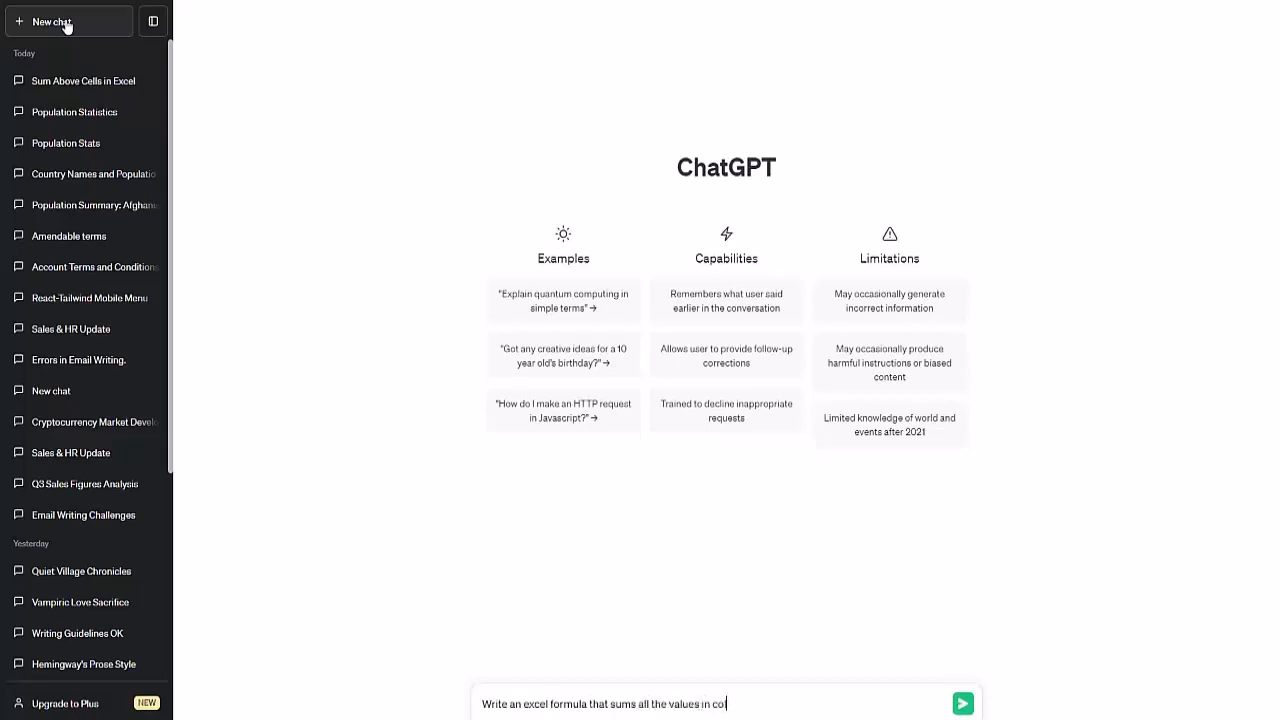
left_click(962, 703)
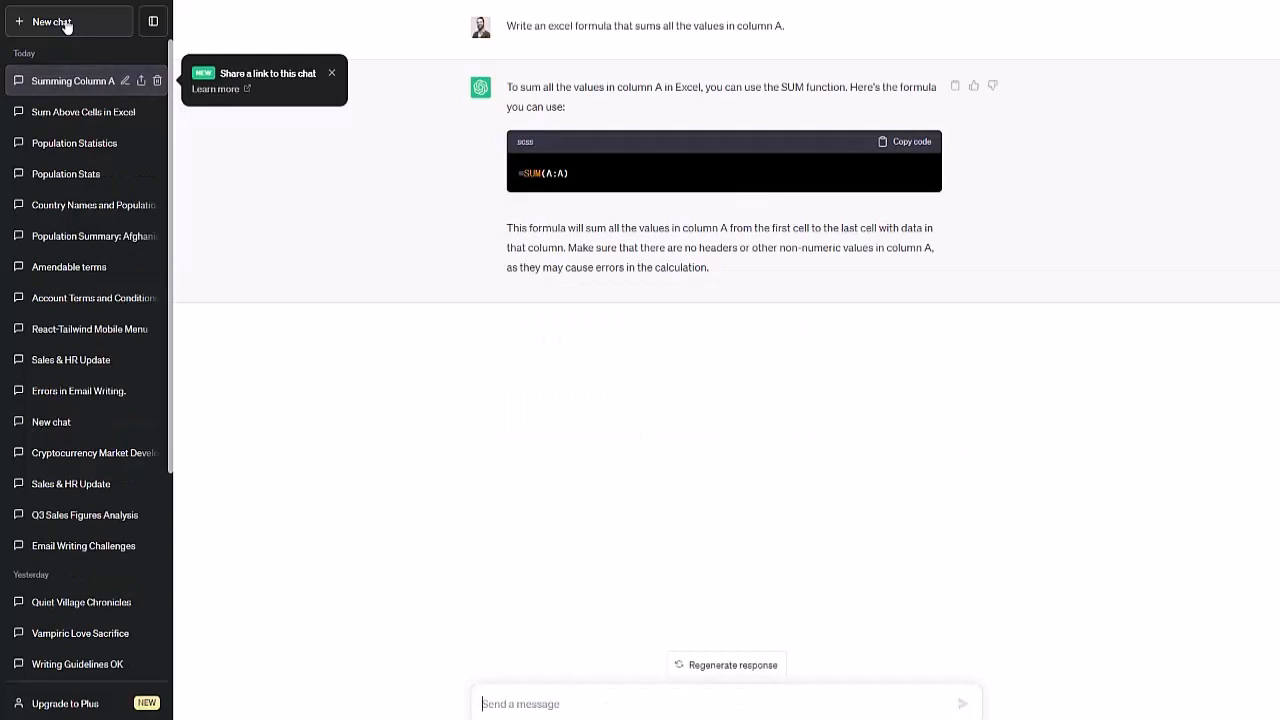
mouse_move(193, 61)
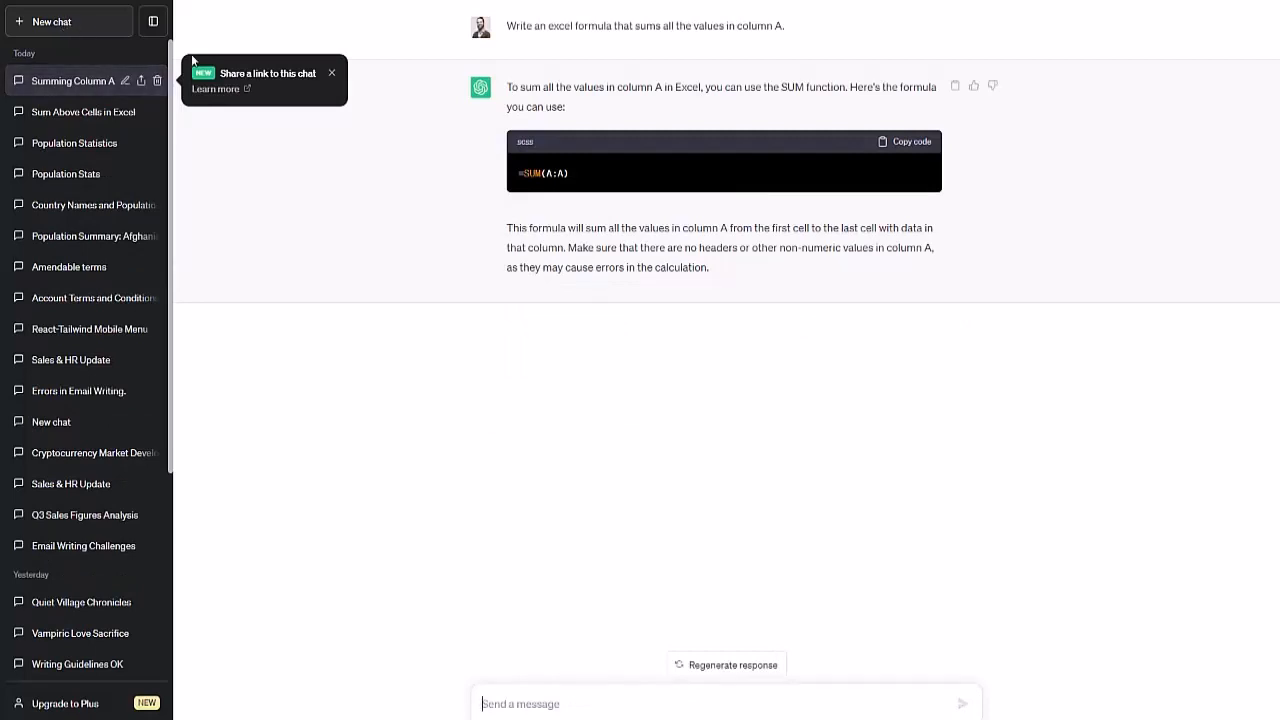
mouse_move(587, 245)
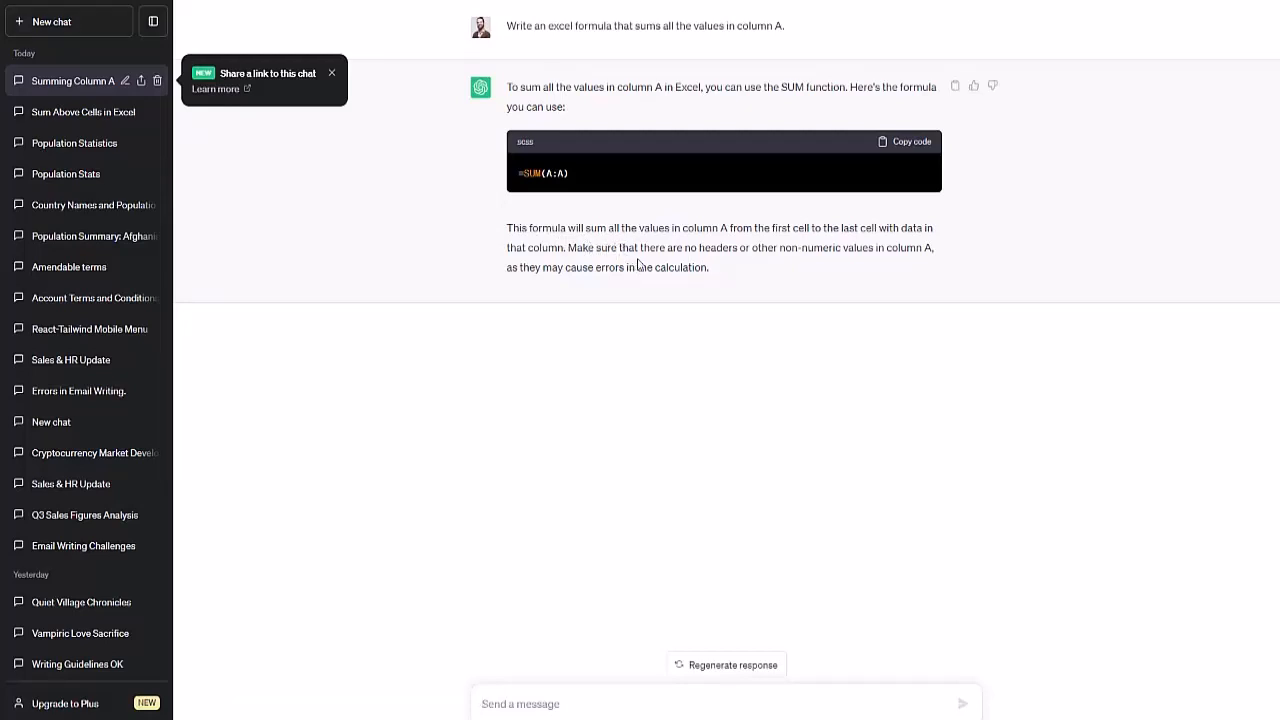
mouse_move(680, 255)
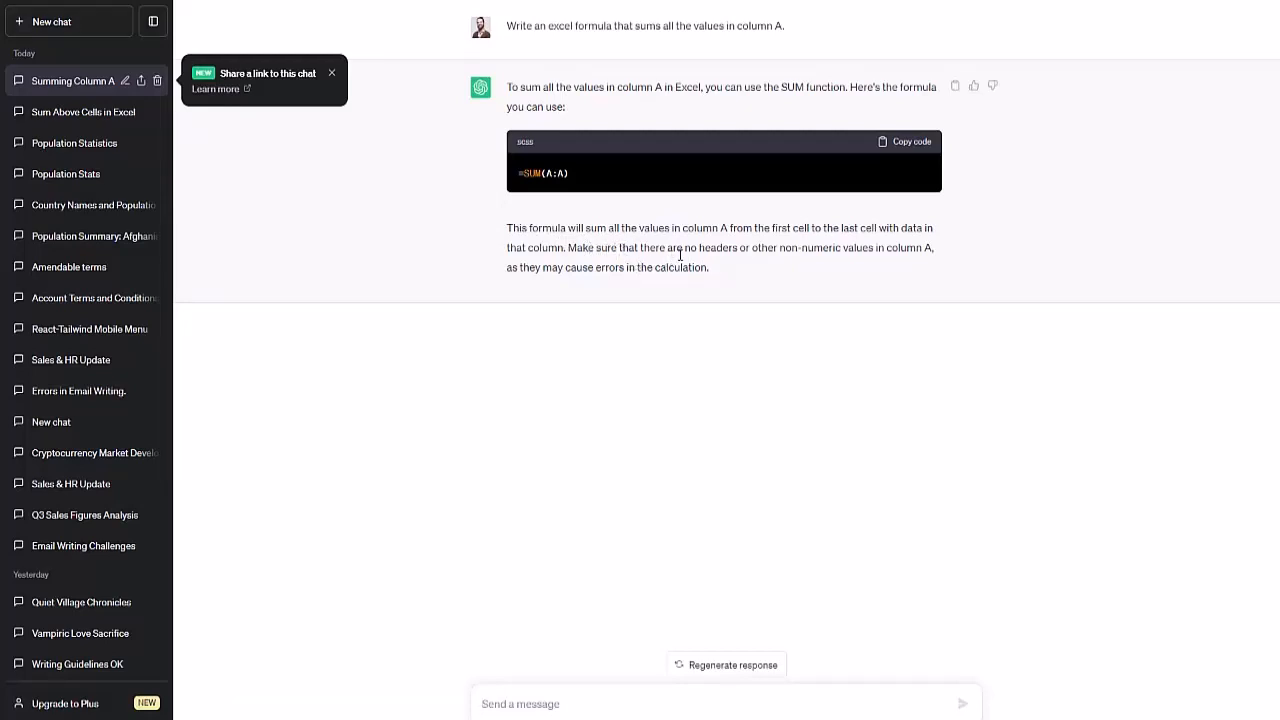
mouse_move(662, 247)
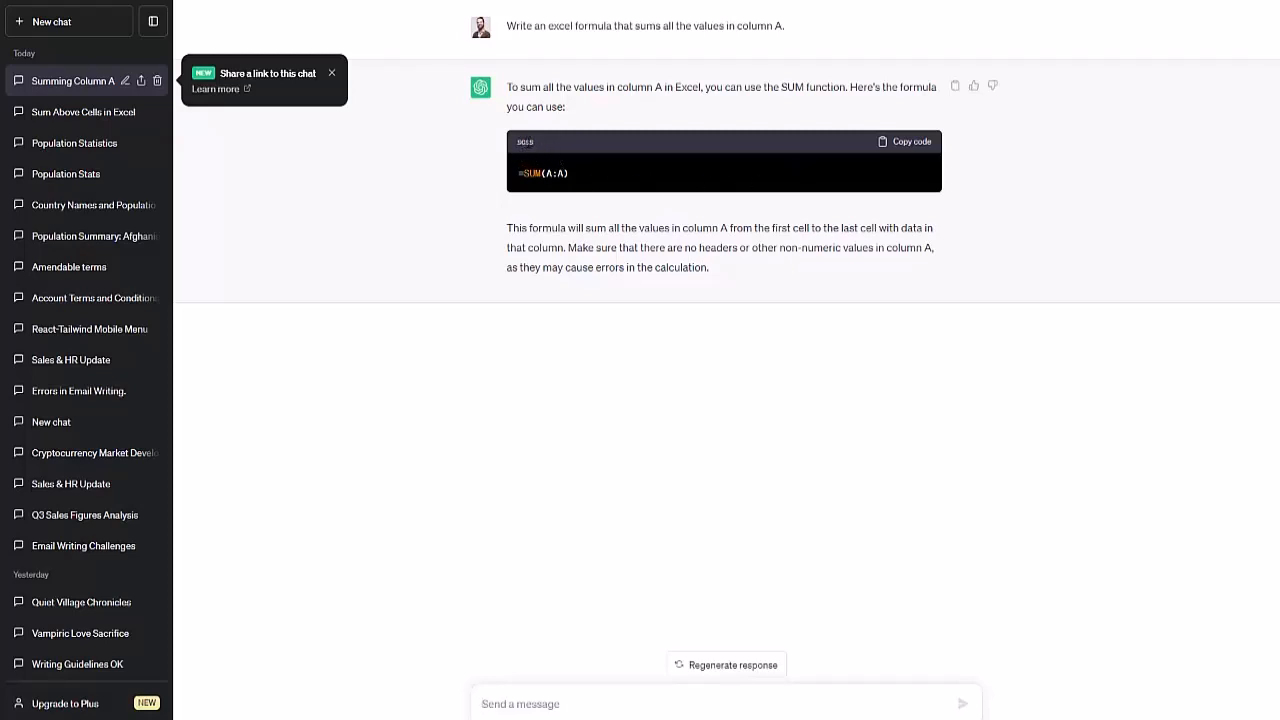
mouse_move(650, 183)
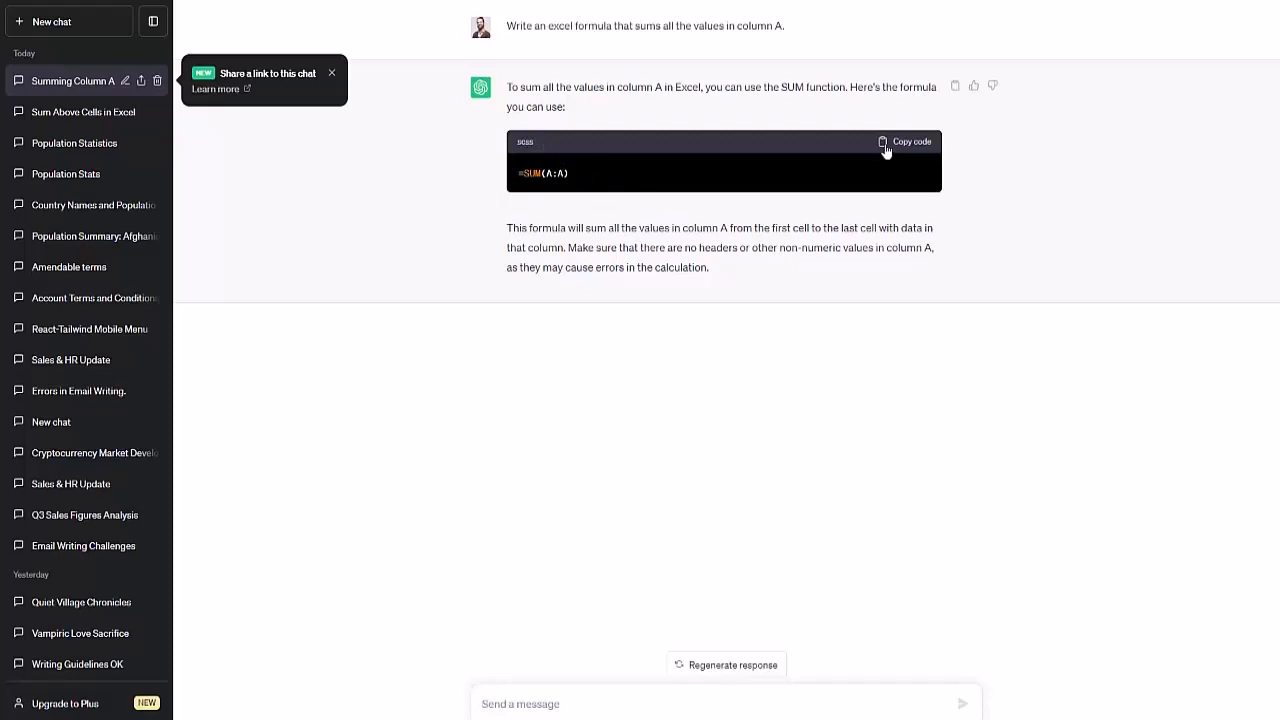
left_click(905, 141)
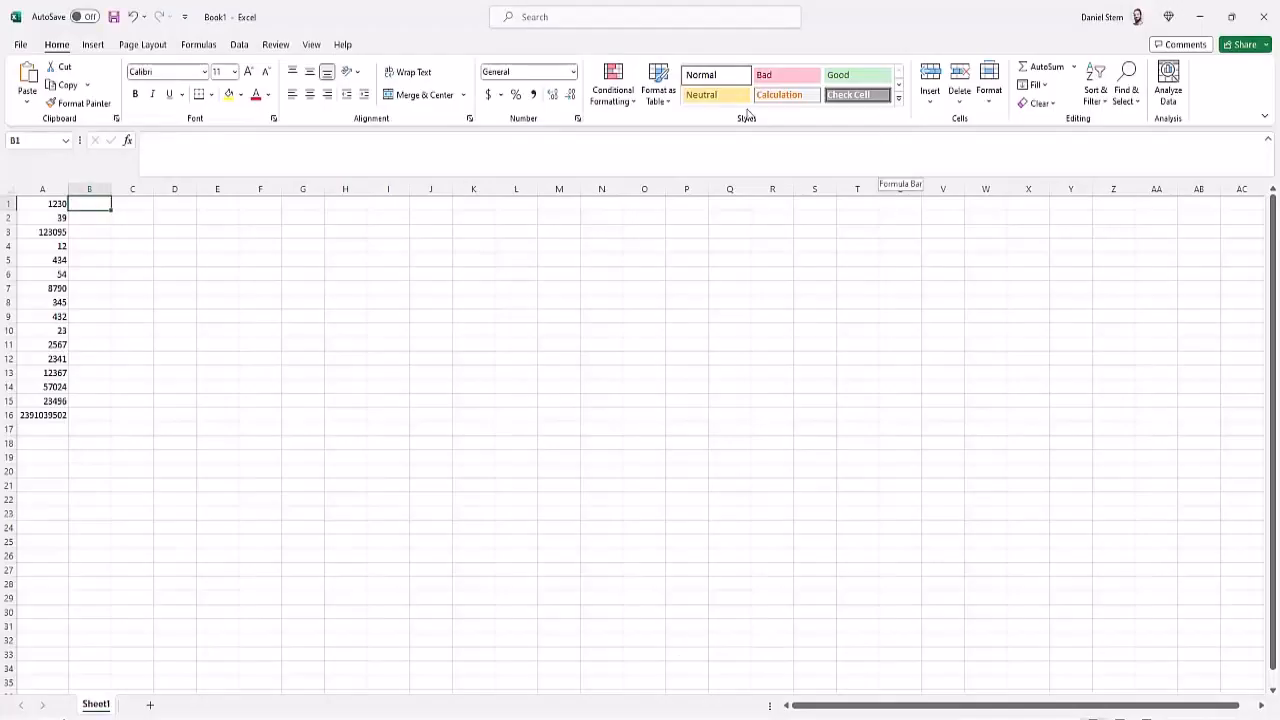
type("=SUM(A:A)")
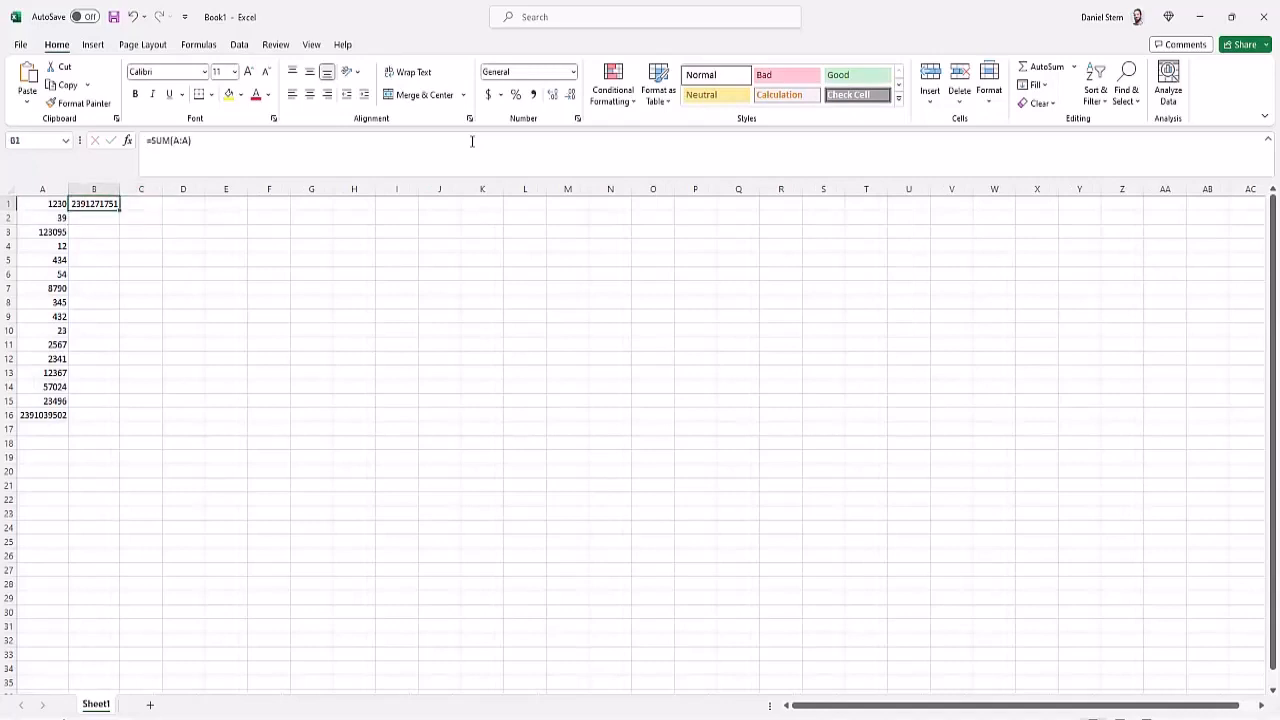
mouse_move(418, 171)
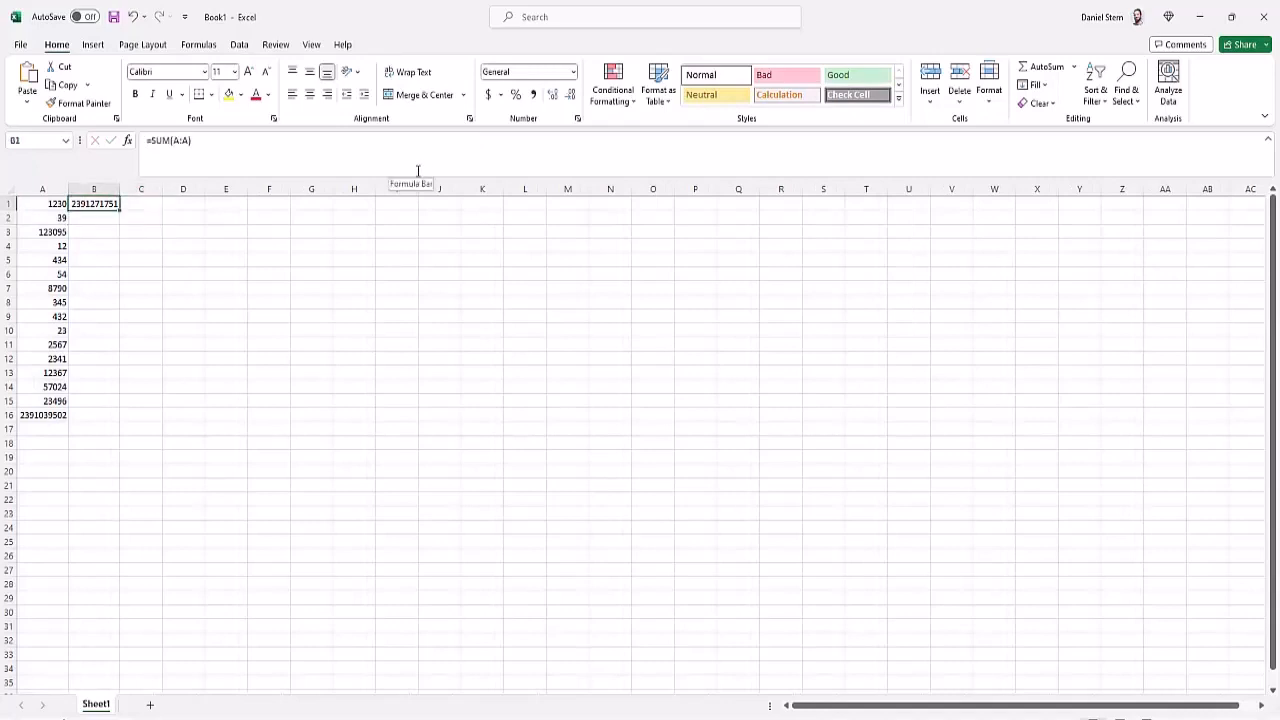
left_click(93, 217)
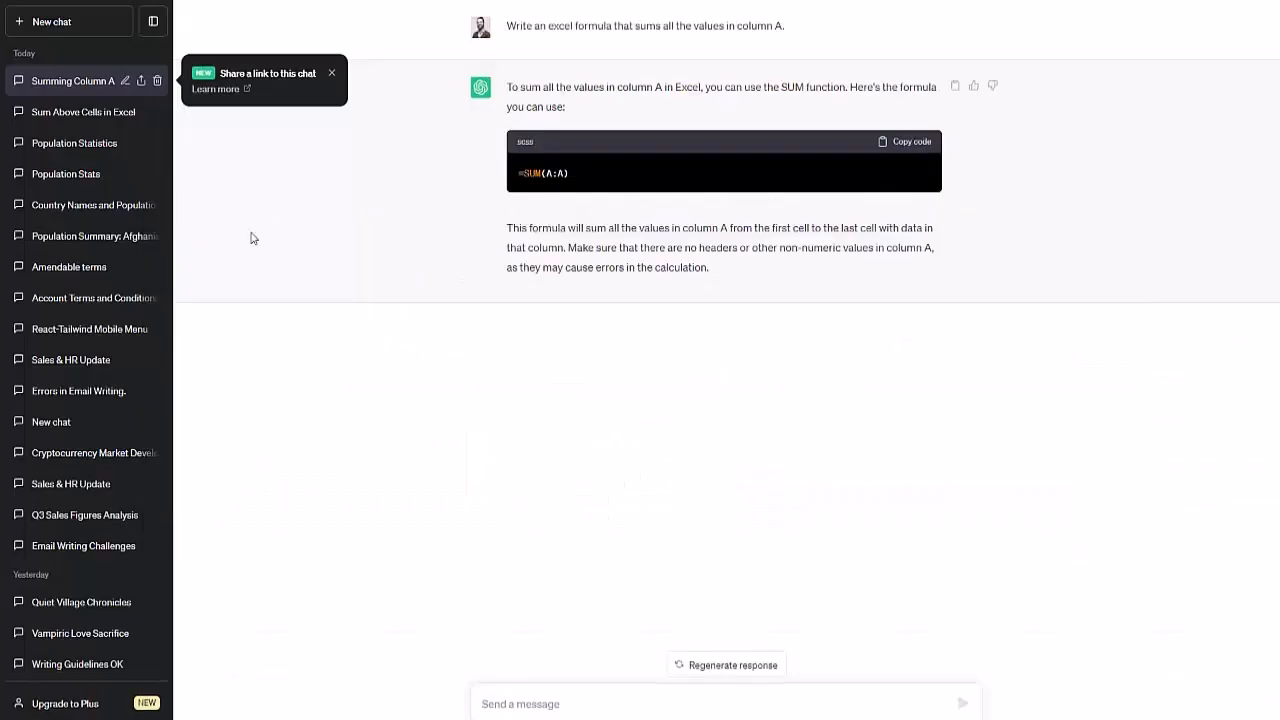
Ask ChatGPT how to multiply all numbers in column A and copy the =PRODUCT(A:A) answer
type("H")
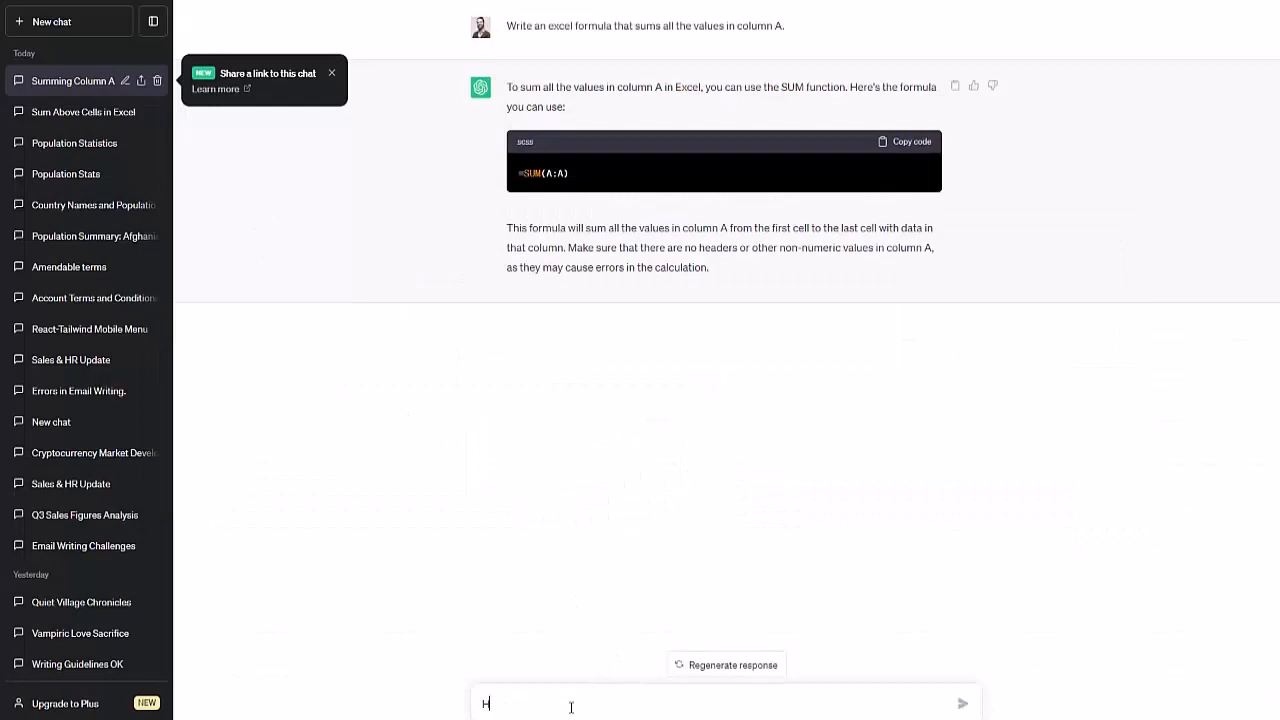
type("ow about to multiply all the numbers in column")
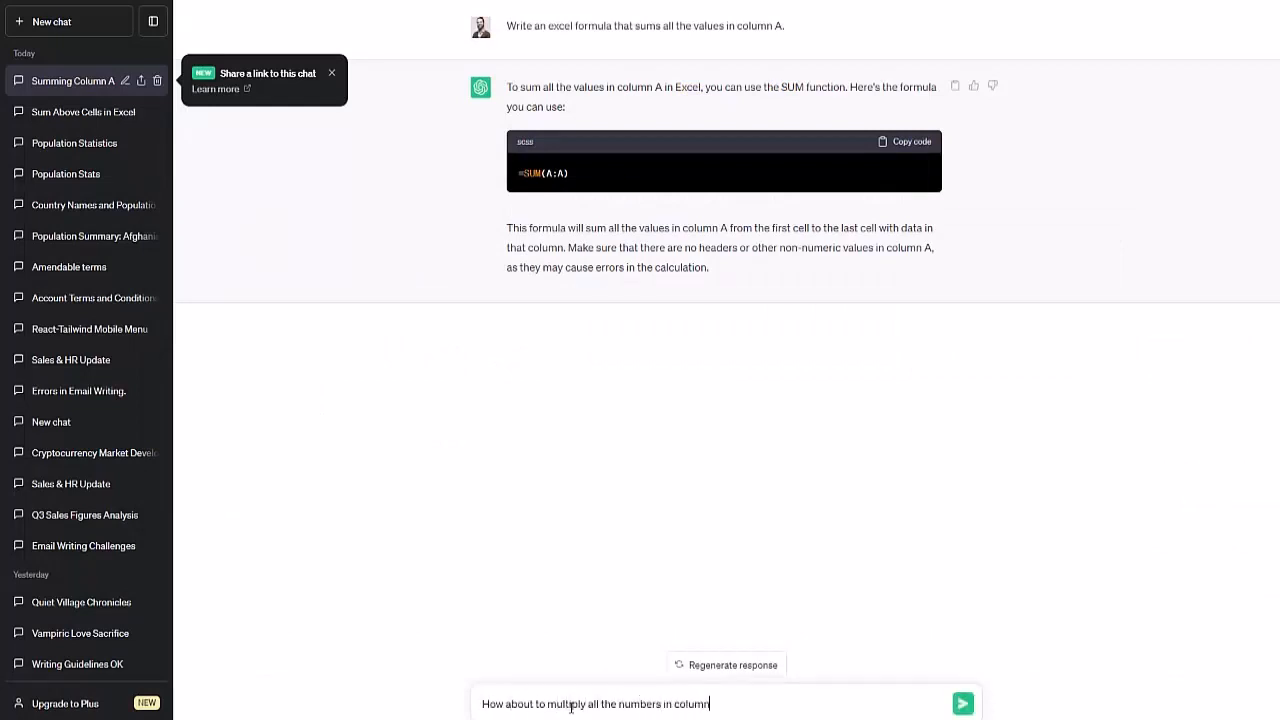
type("A?")
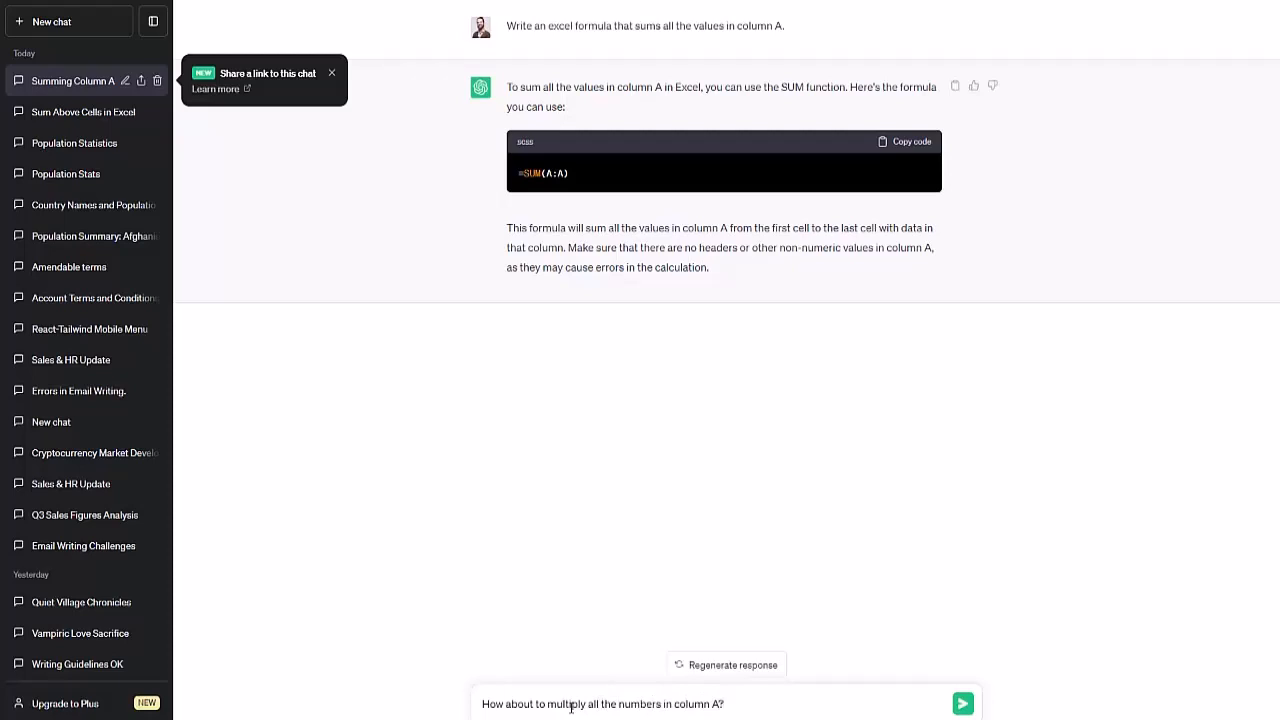
left_click(962, 703)
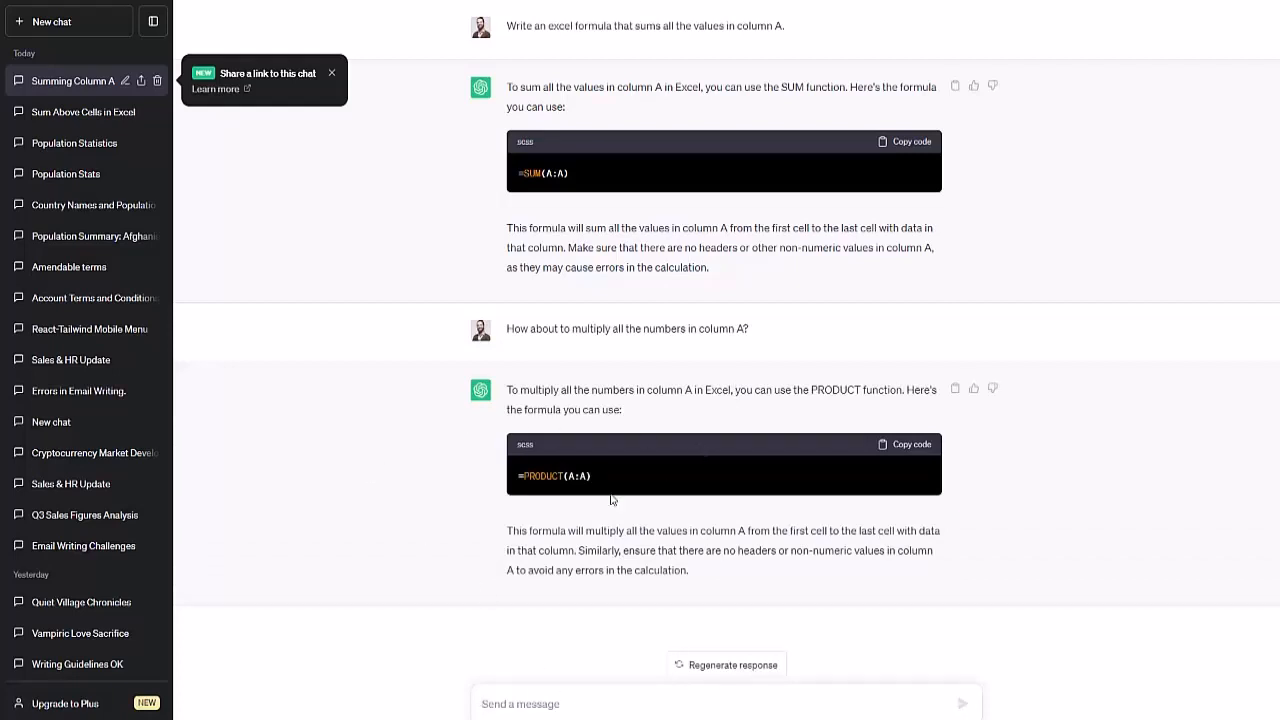
mouse_move(798, 524)
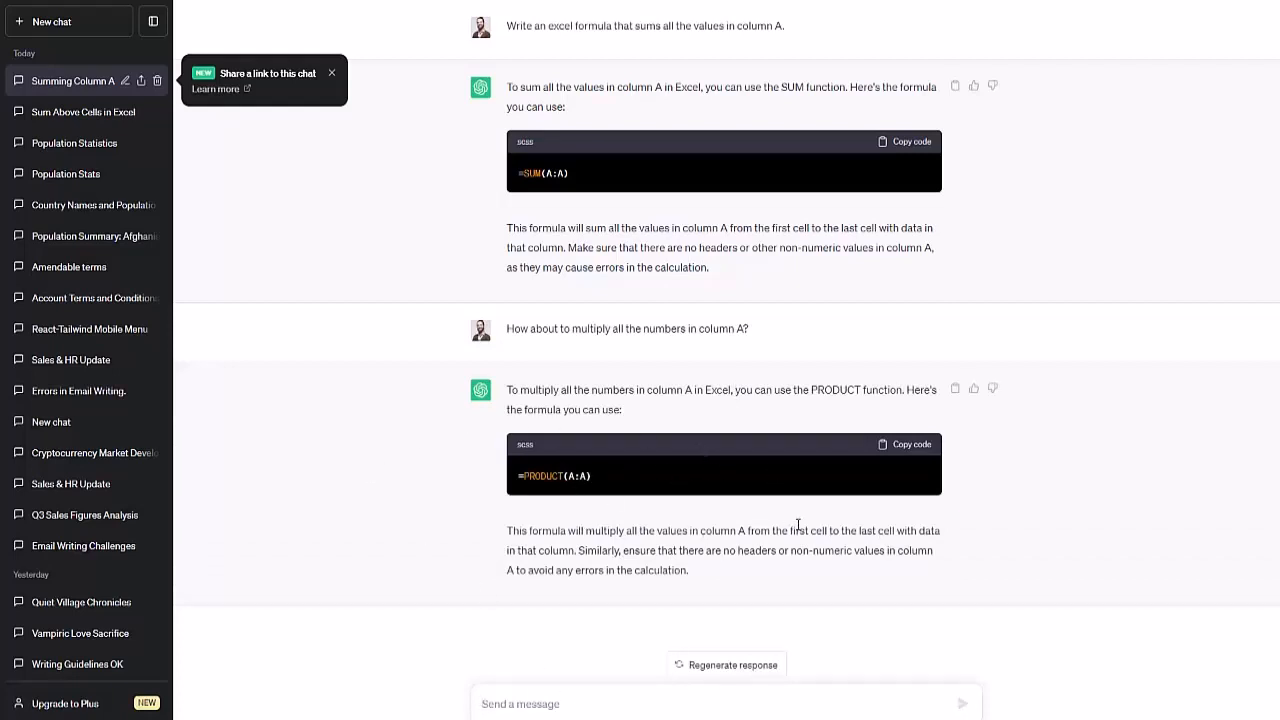
left_click(905, 444)
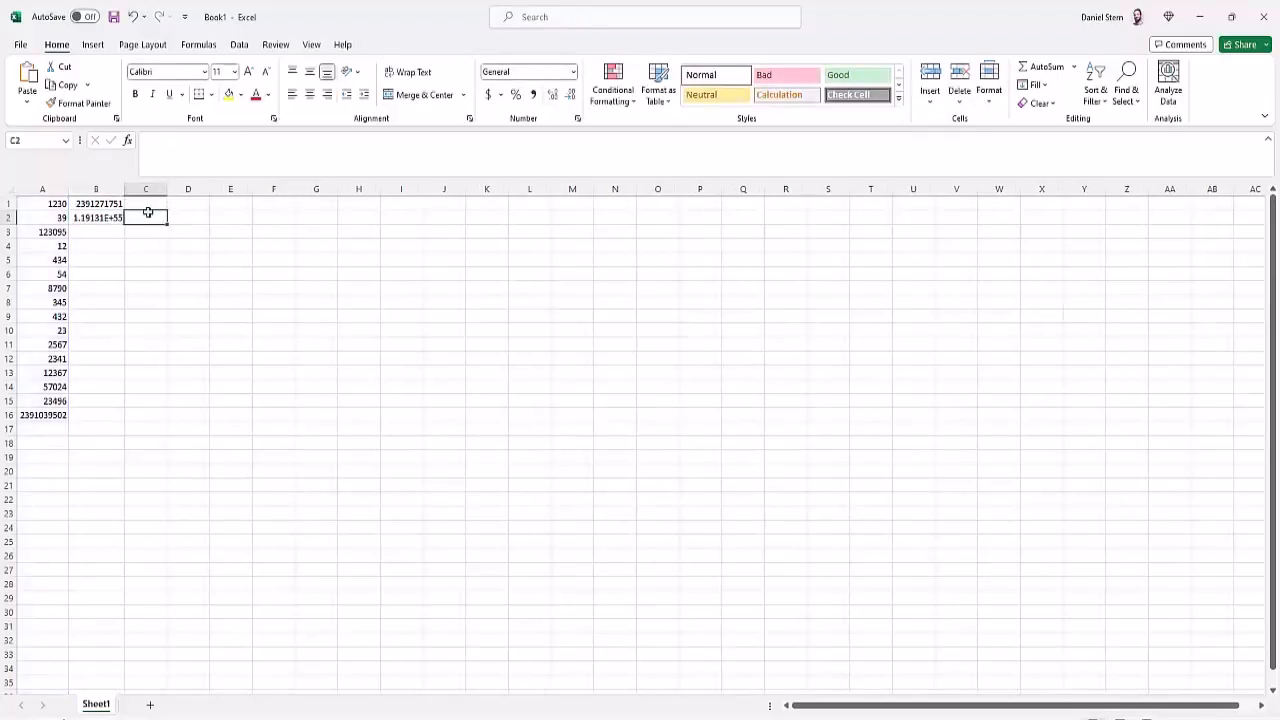
Verify Excel cell B2 holds =PRODUCT(A:A), showing 1.19131E+55
left_click(96, 217)
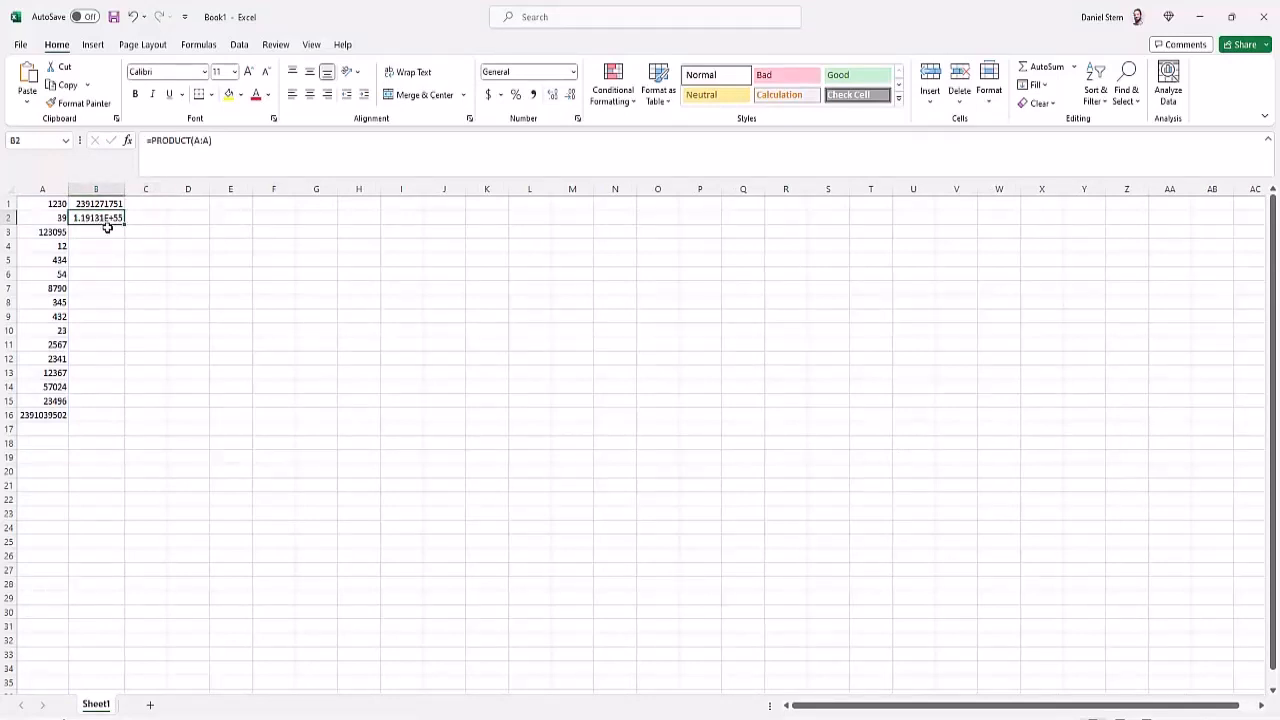
left_click(96, 231)
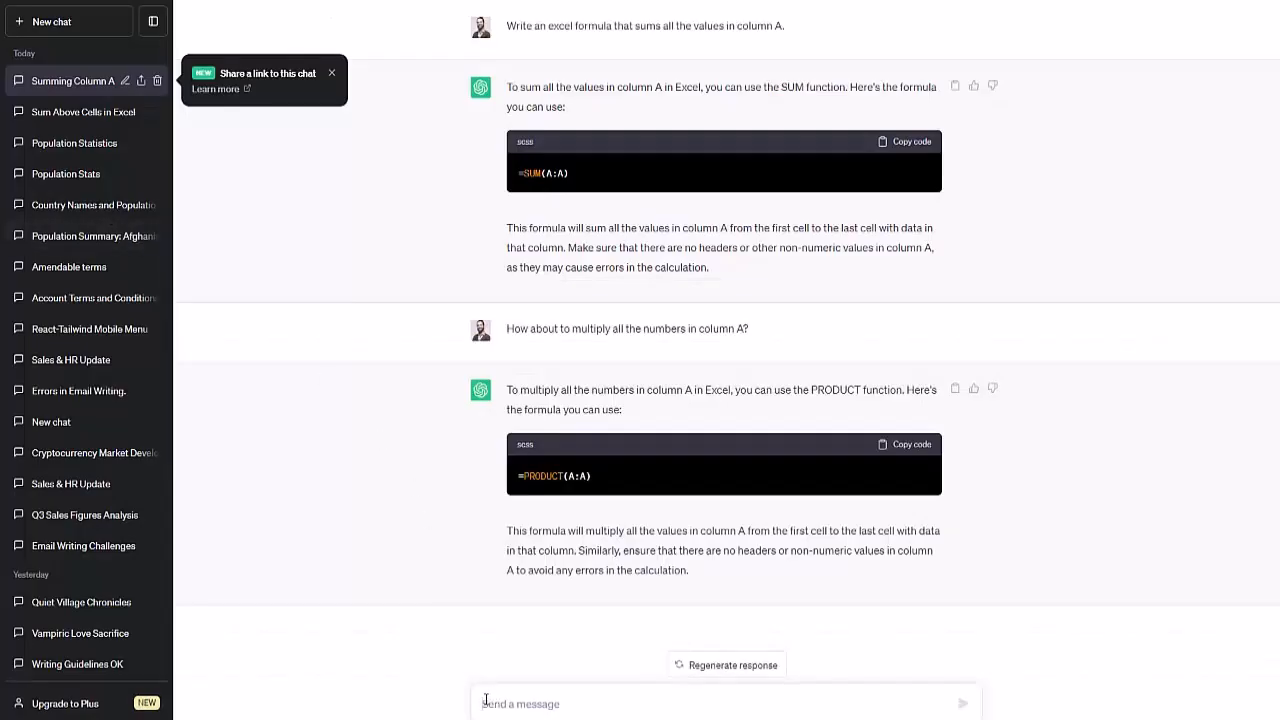
Ask ChatGPT to sum column A numbers under 1 million and copy =SUMIF(A:A,"<1000000")
type("Write code to sum all the numbers in column A that are less th")
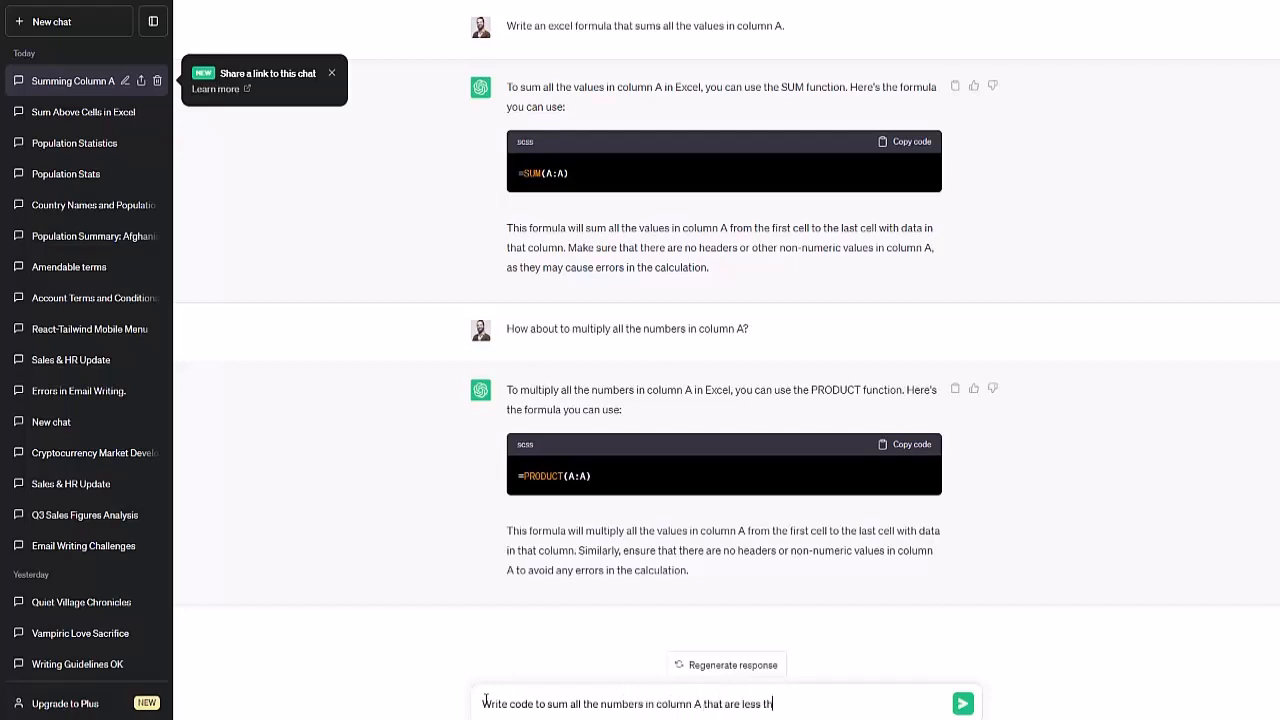
type("an 1 million.")
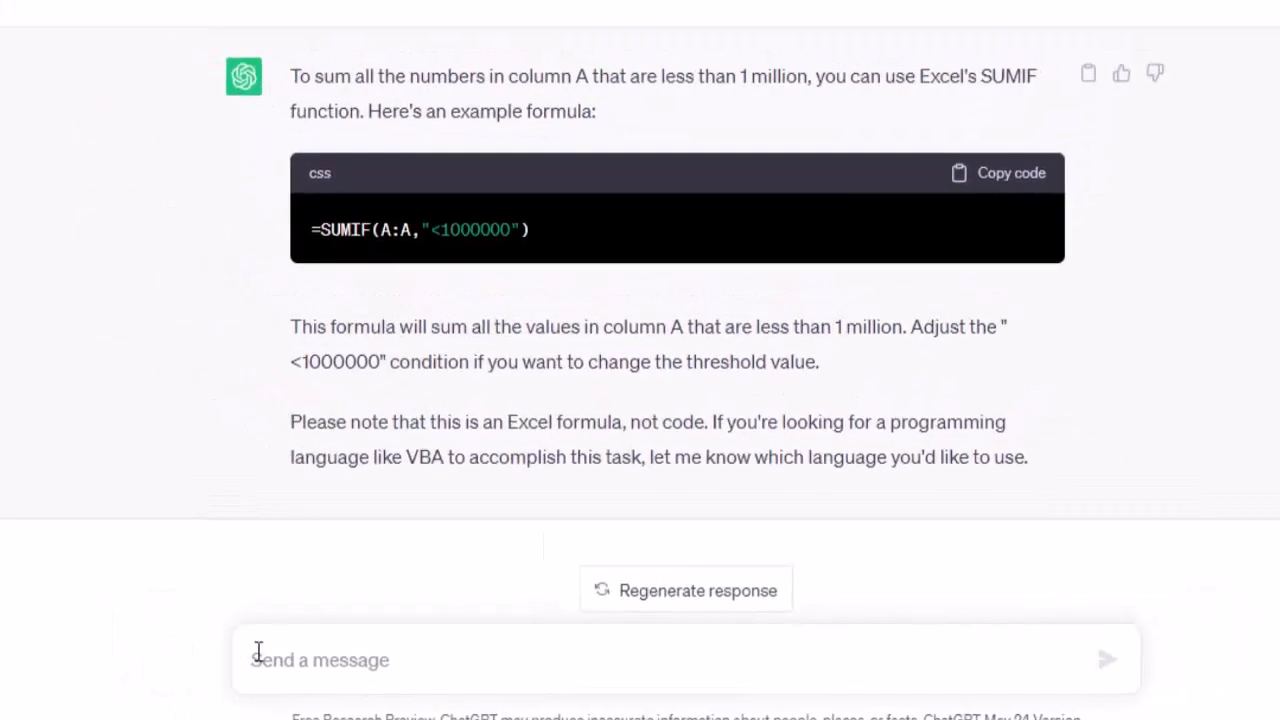
left_click(153, 20)
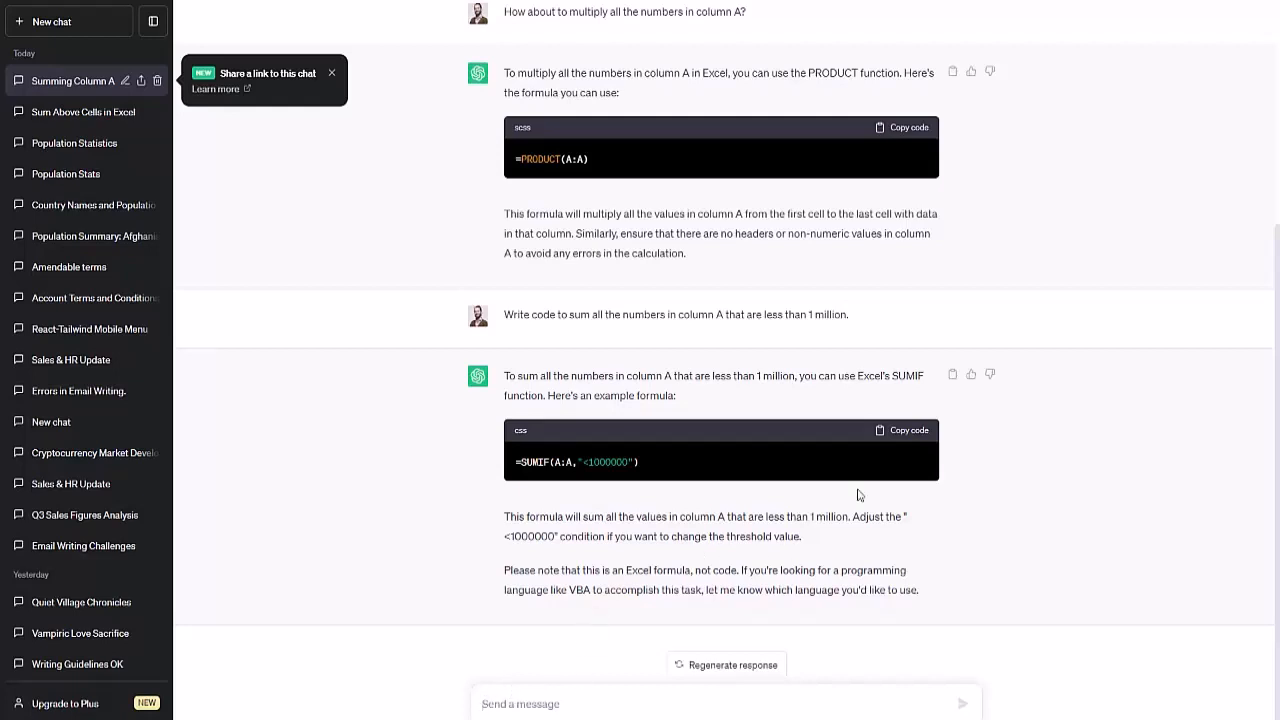
mouse_move(905, 430)
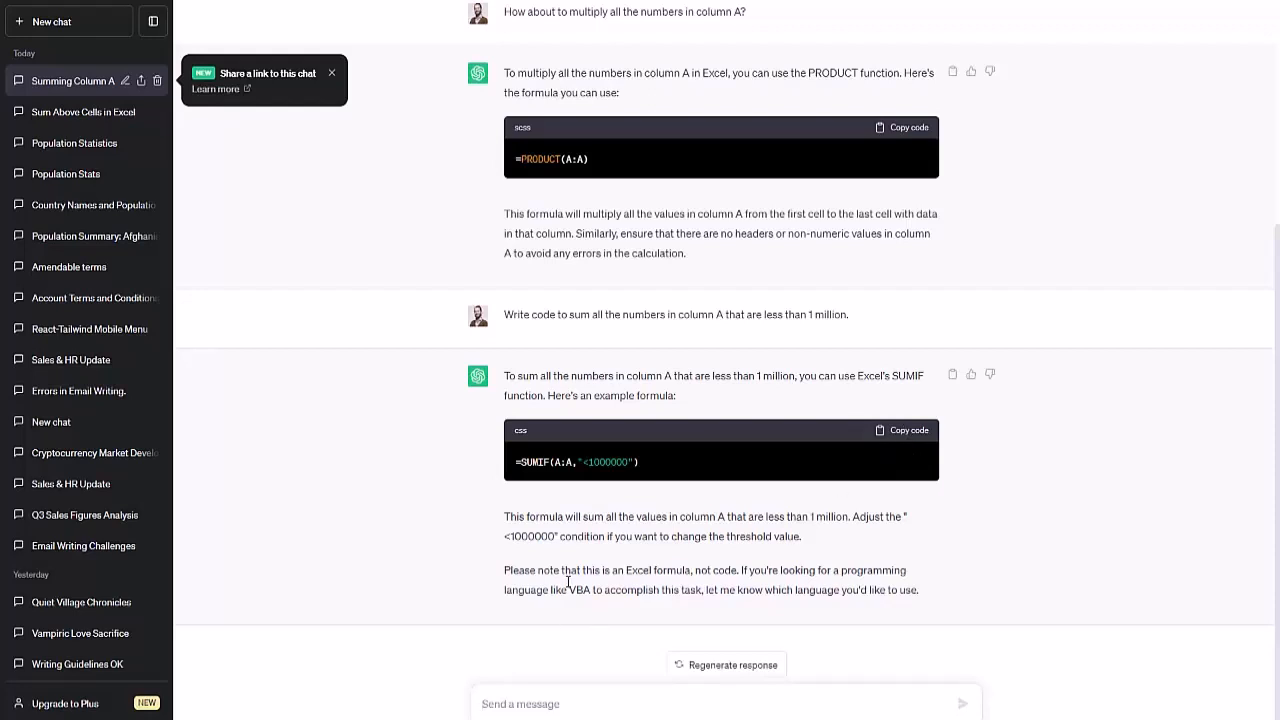
mouse_move(586, 594)
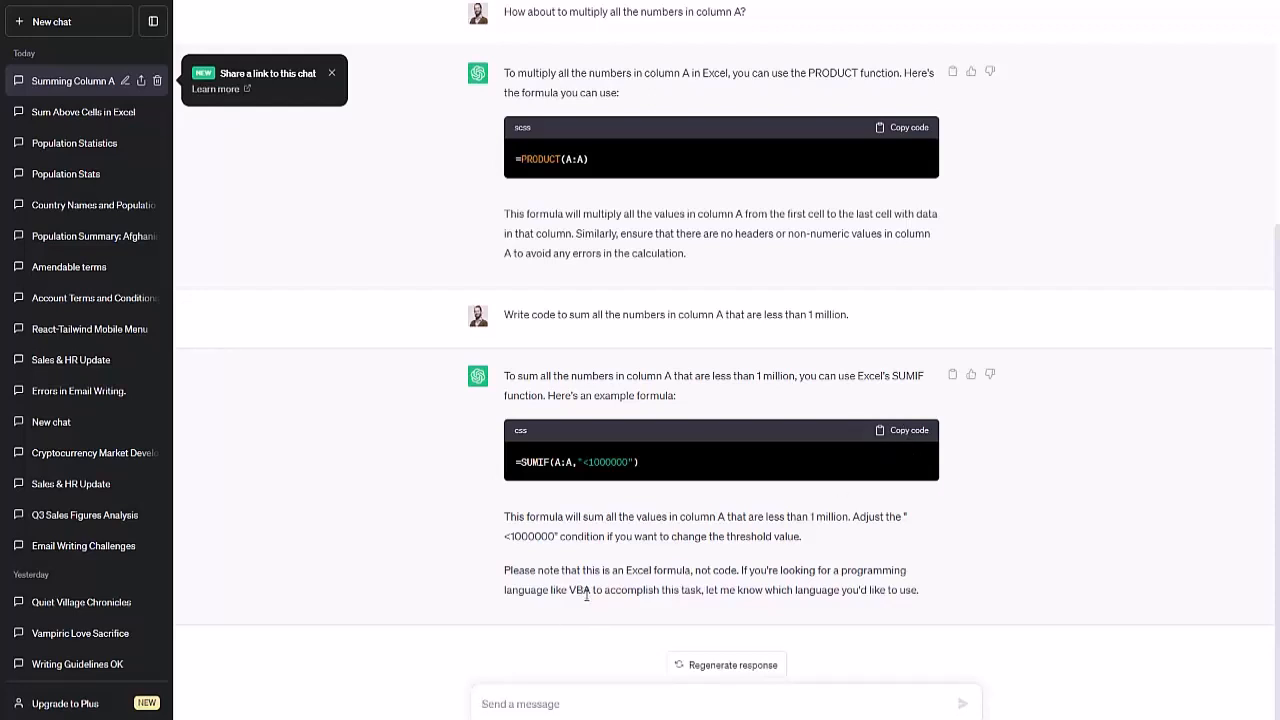
mouse_move(598, 591)
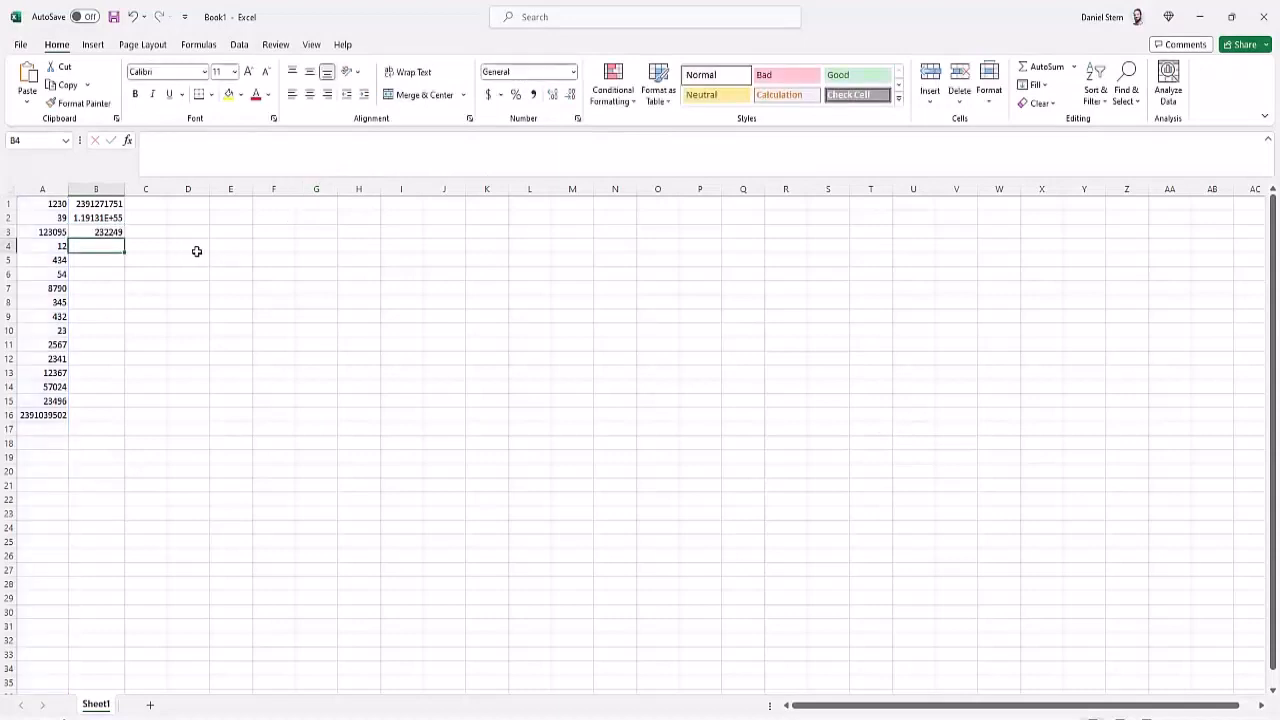
Confirm Excel cell B3 holds =SUMIF(A:A,"<1000000"), returning 232249
left_click(96, 231)
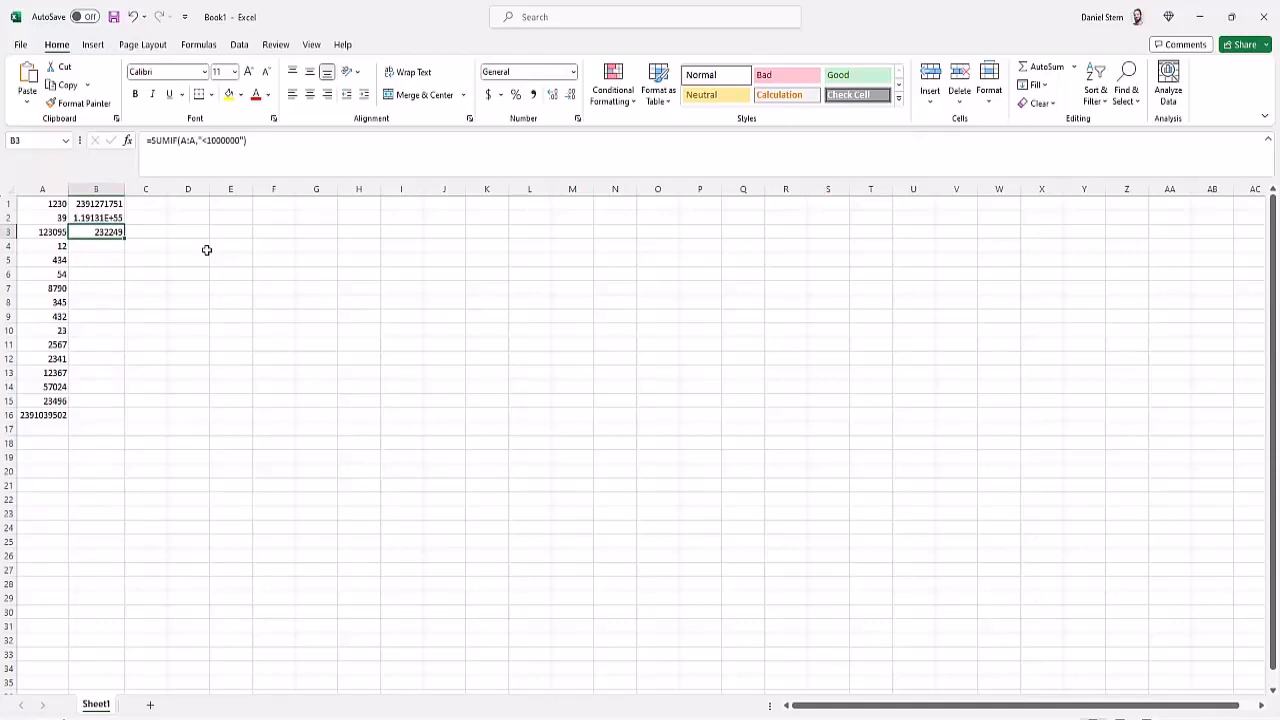
left_click(96, 246)
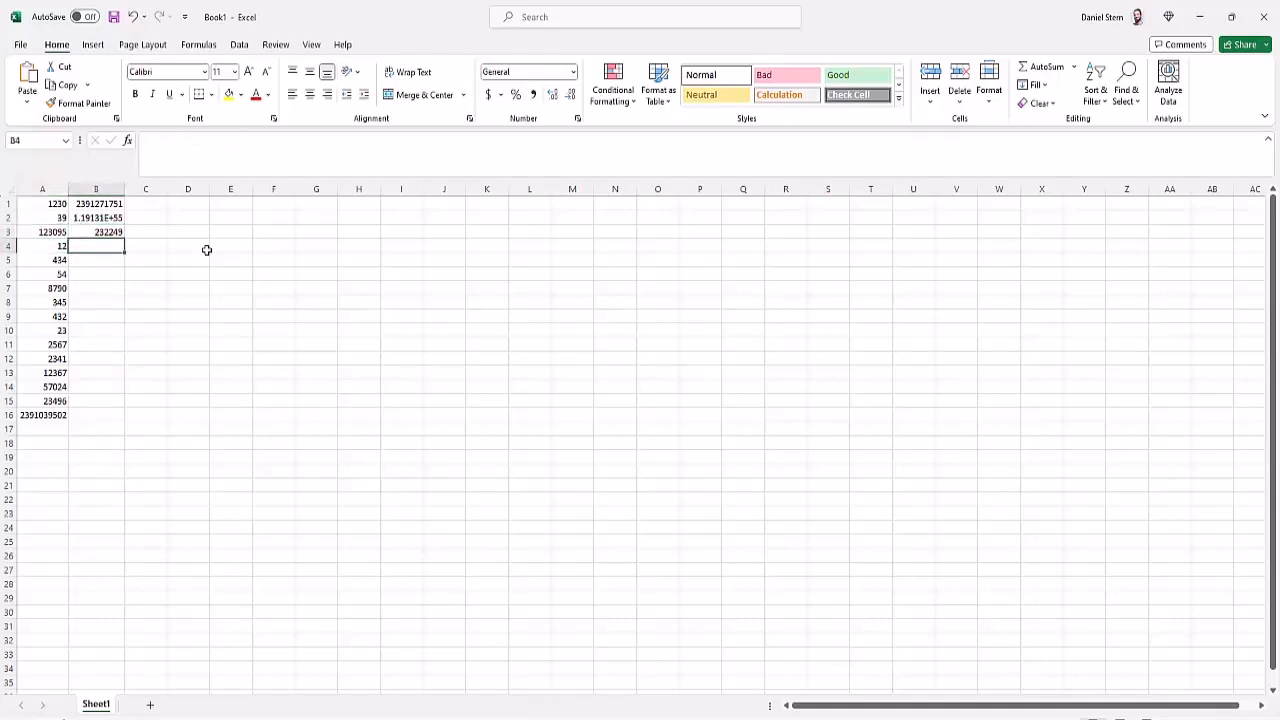
left_click(96, 231)
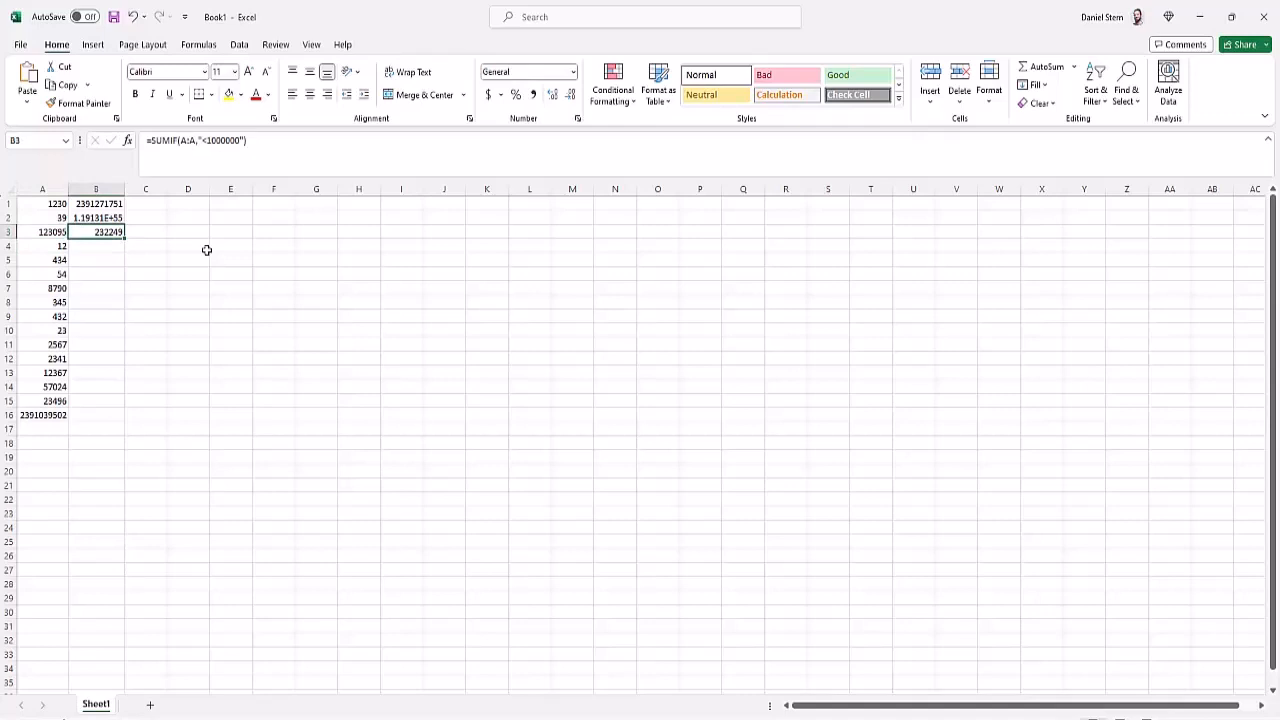
mouse_move(21, 408)
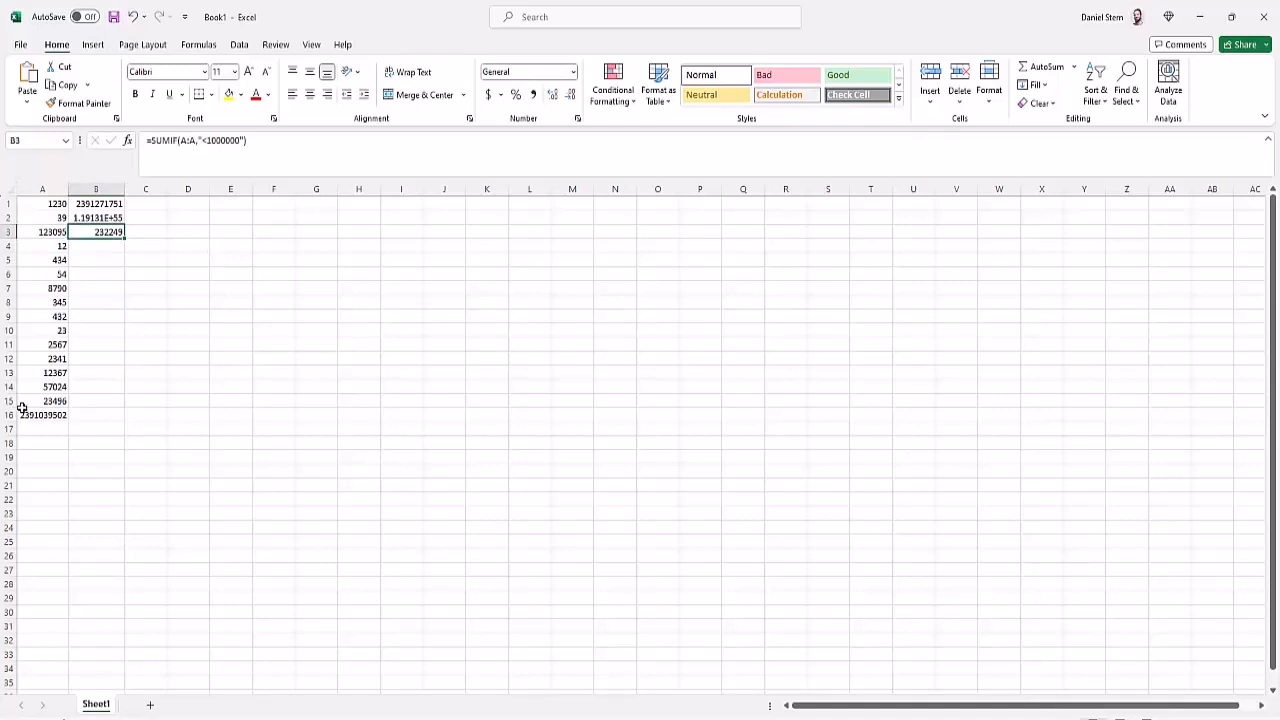
mouse_move(119, 267)
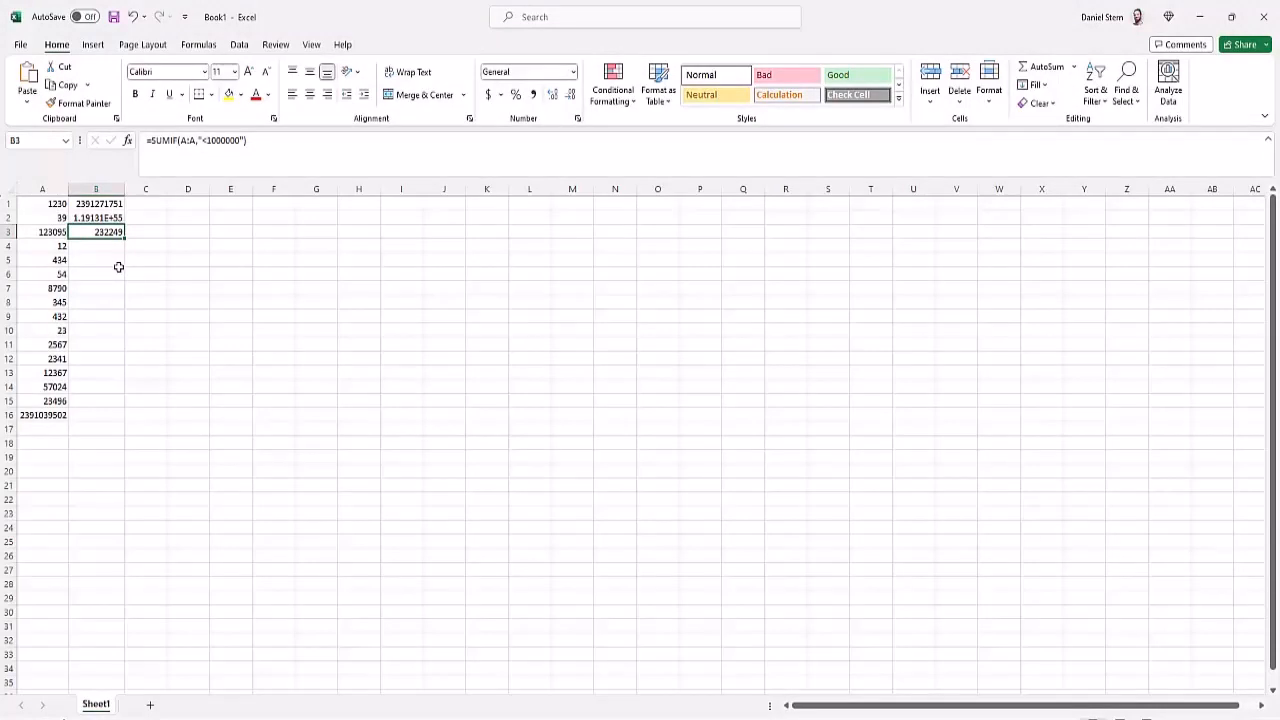
Type =AVG(A) into cell B4, which returns #NAME?, and reopen it for editing
left_click(96, 246)
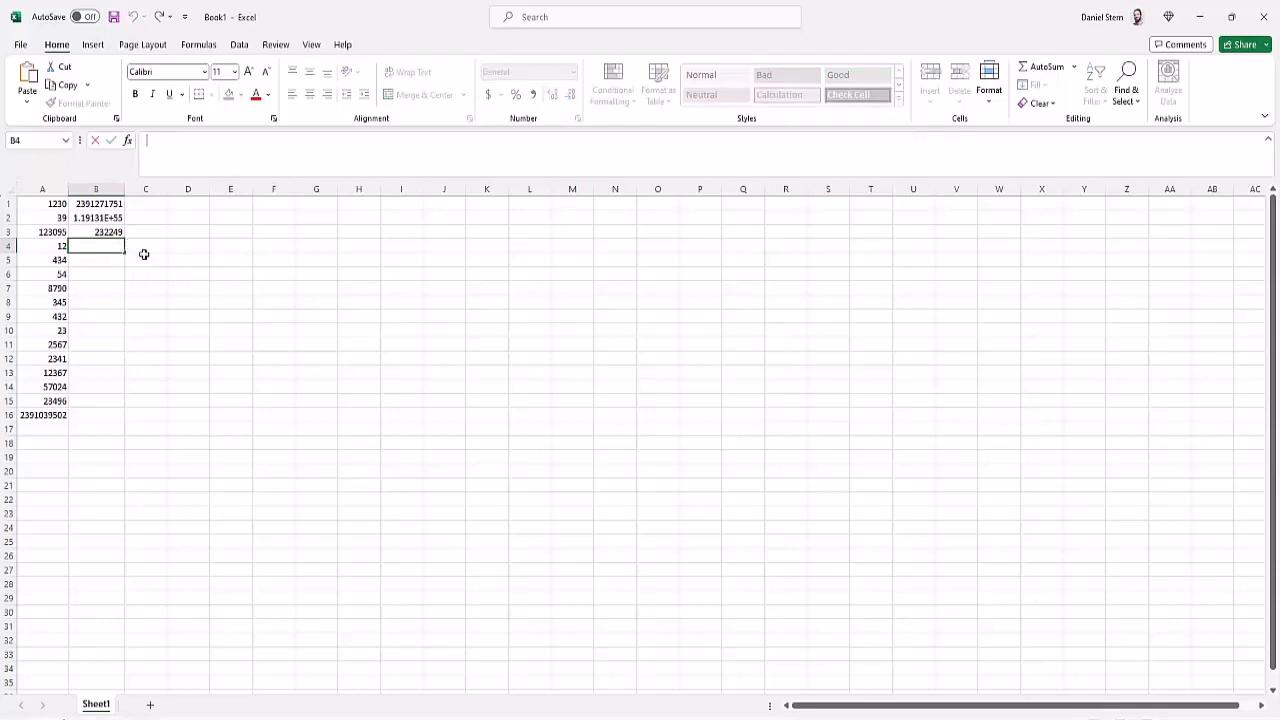
mouse_move(151, 263)
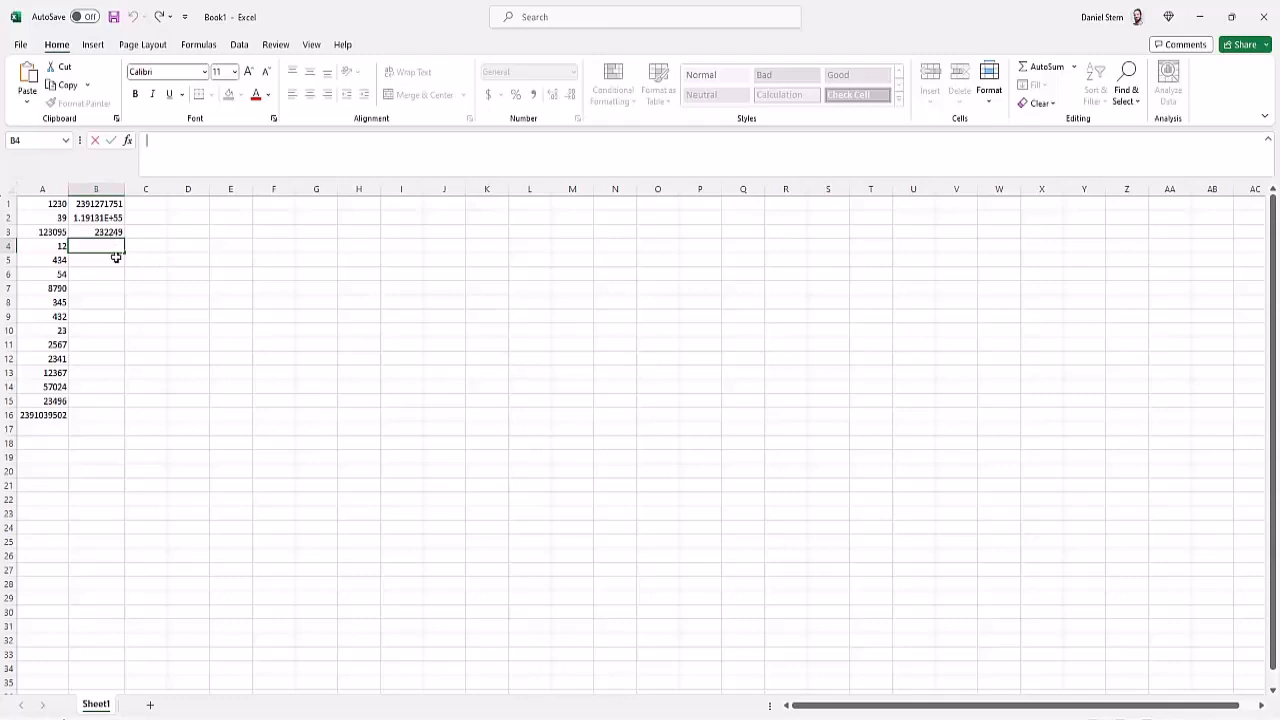
type("=")
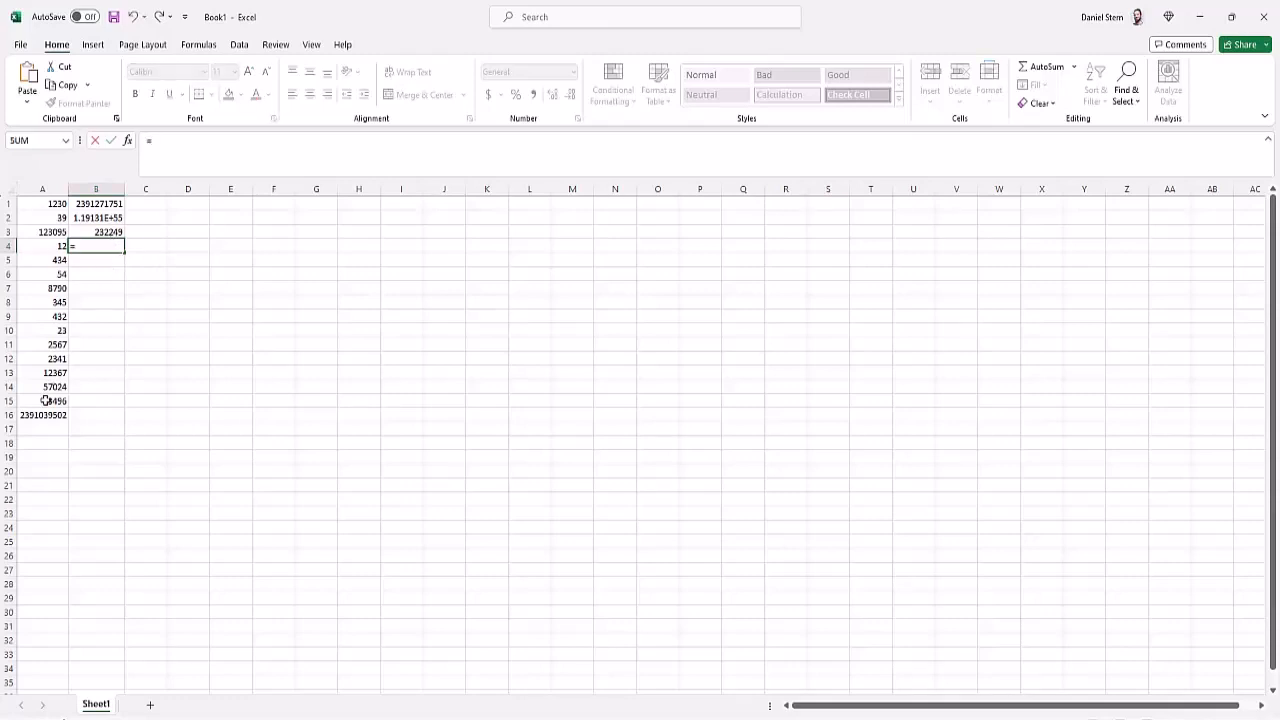
type("AVG(A")
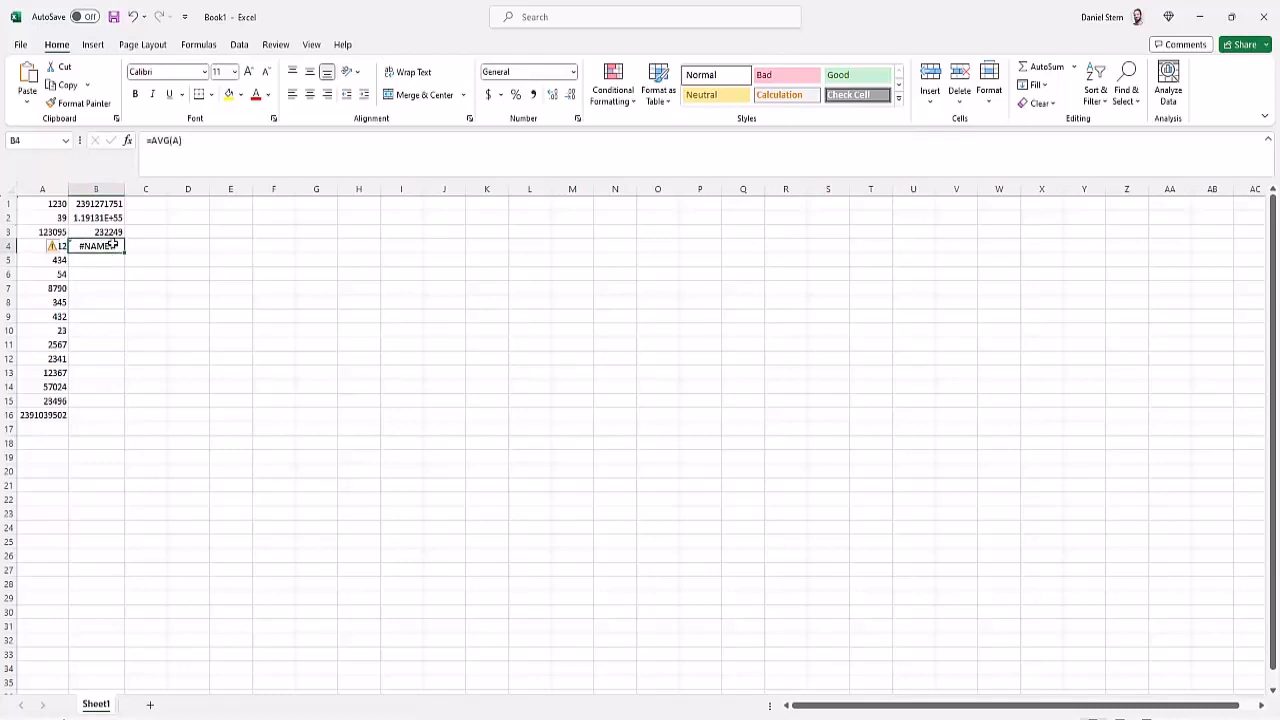
double_click(96, 245)
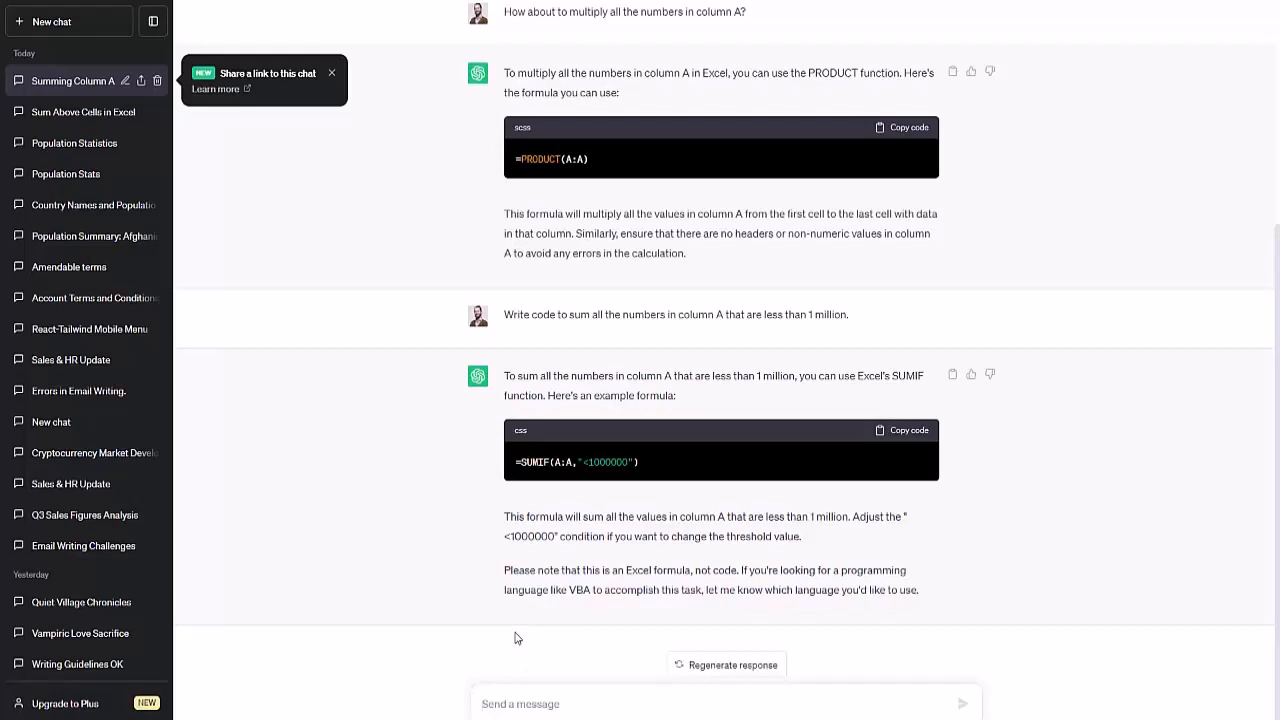
Ask ChatGPT what's wrong with =AVG(A) and scroll through its SUMIFS reply
type("This code doesn't work. W")
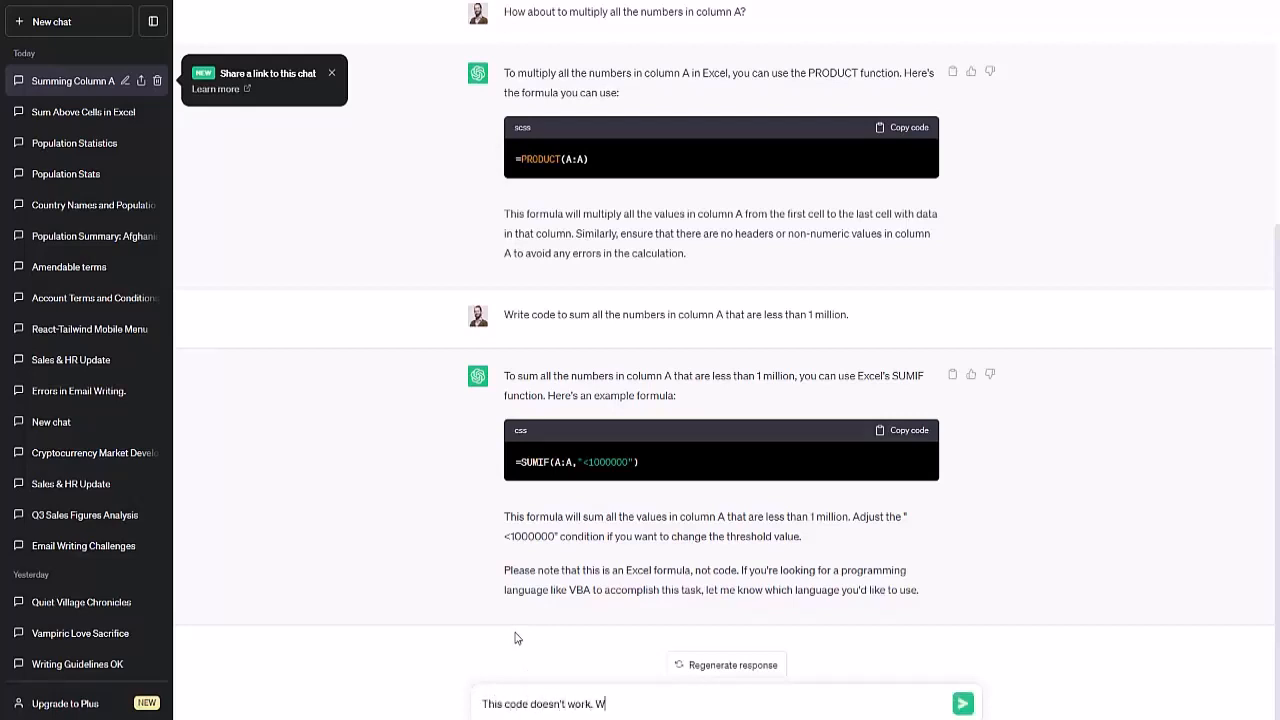
type("hat's wrong with it?")
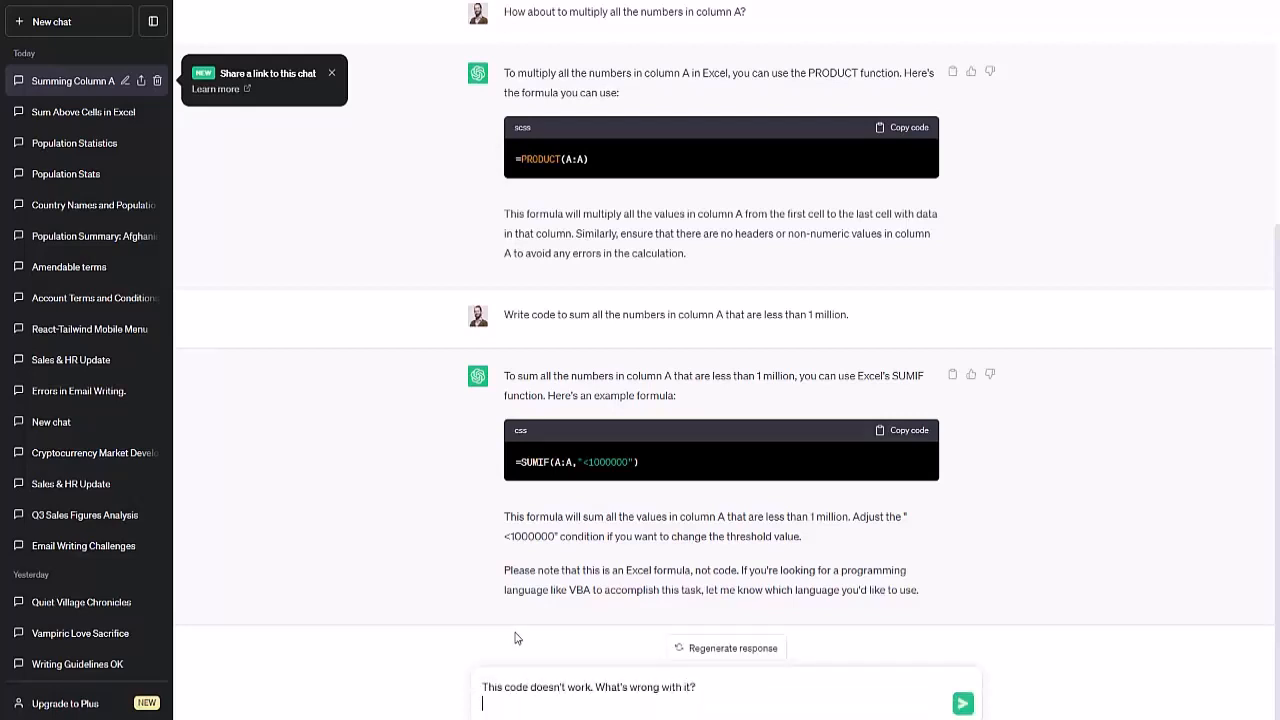
type("=AVG(A)")
type("Excel formula")
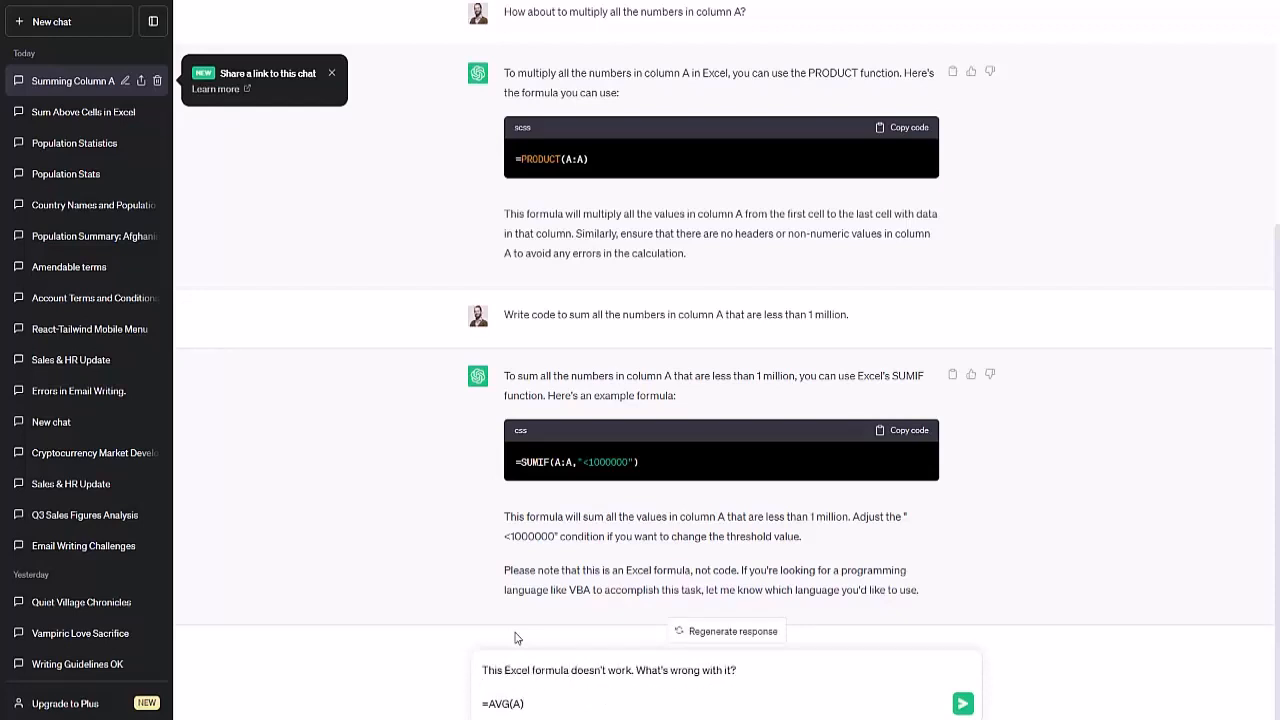
left_click(961, 703)
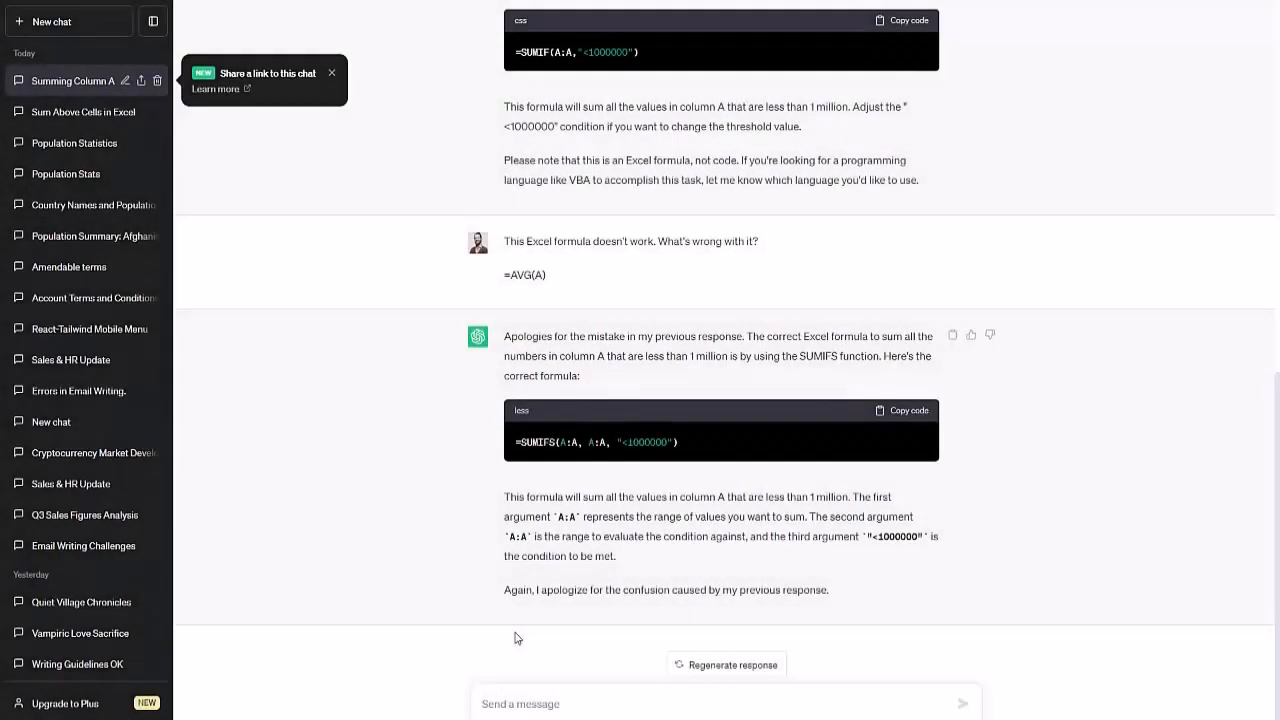
mouse_move(535, 376)
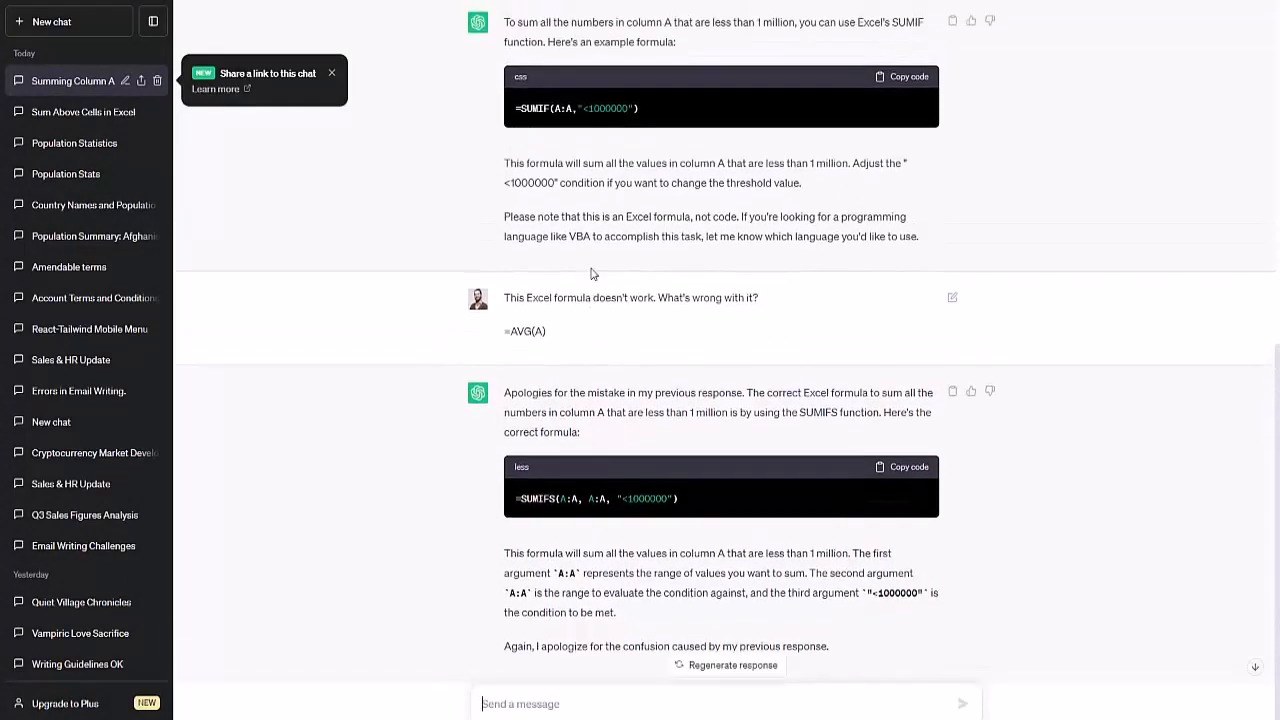
scroll("down", 3)
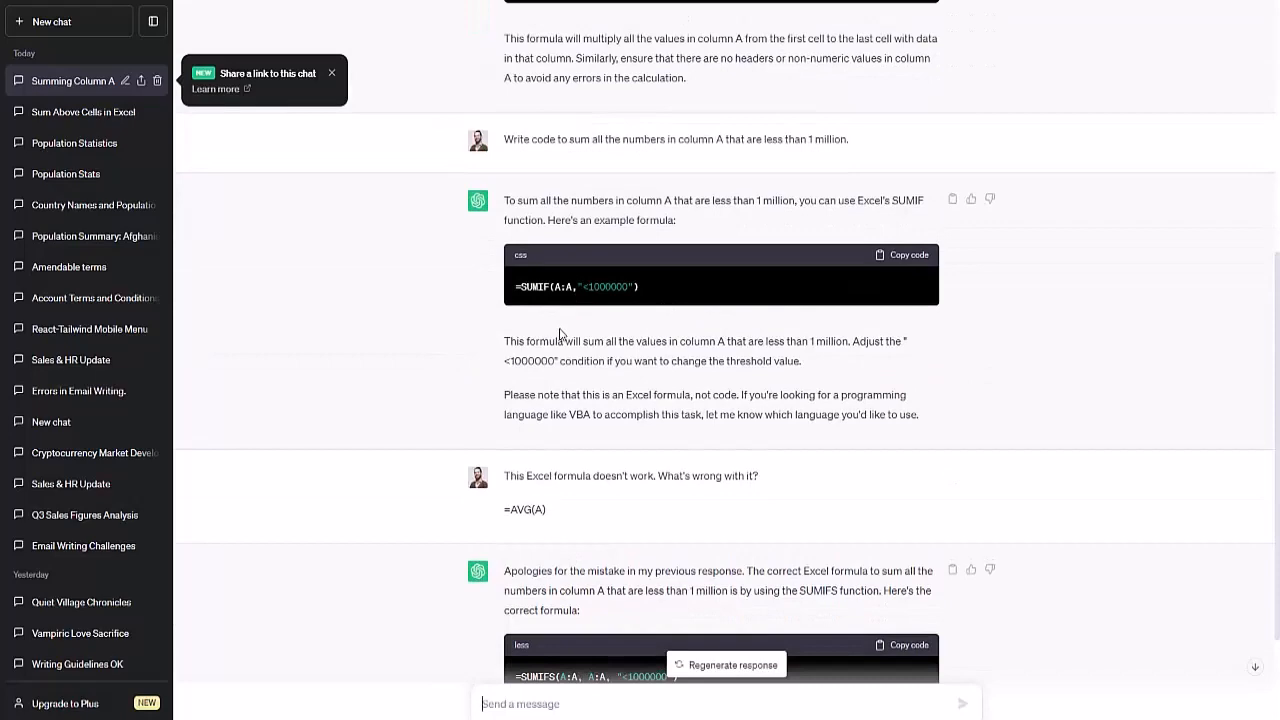
left_click(52, 21)
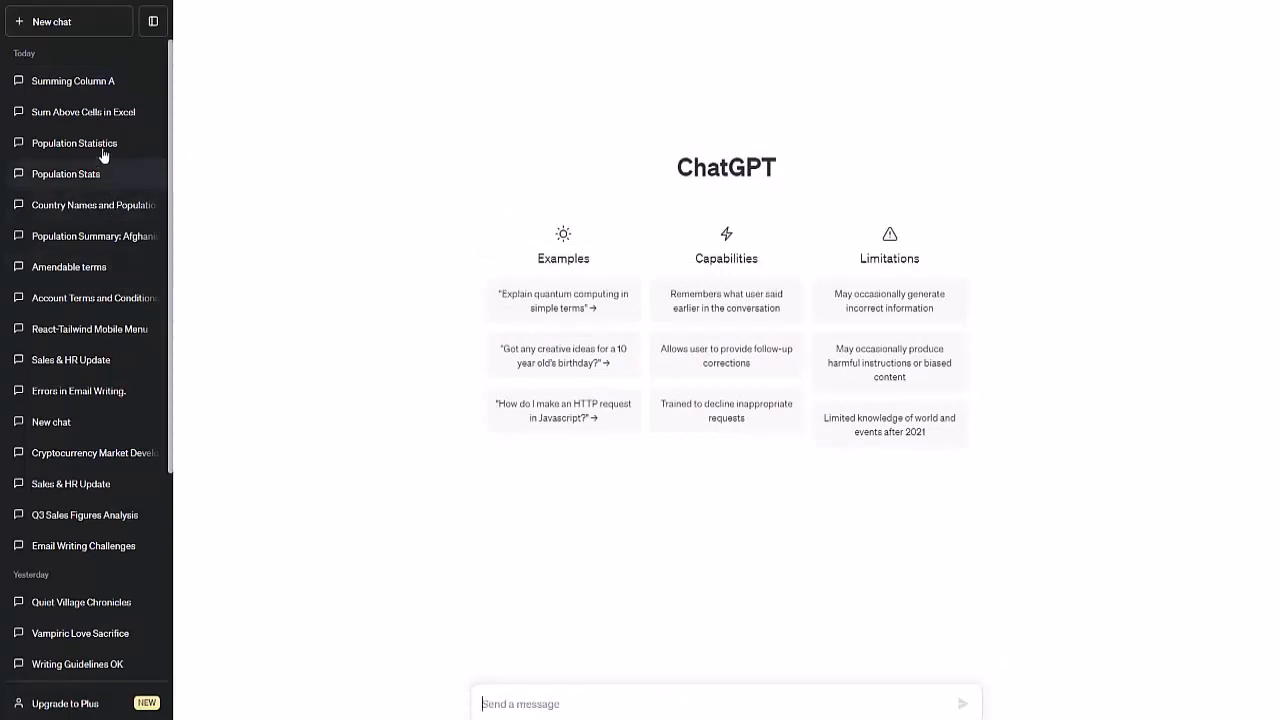
Send the =AVG(A) question in a new chat and get the =AVG(A1:A10) explanation
left_click(83, 111)
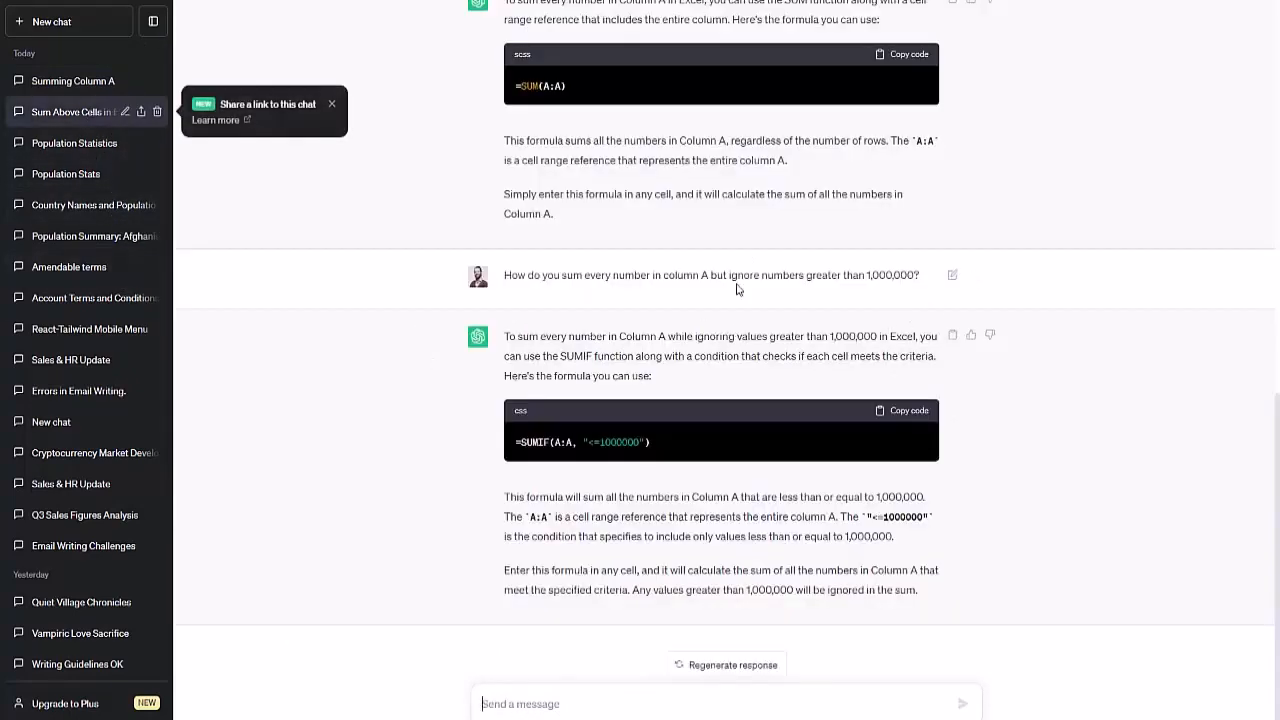
scroll("down", 3)
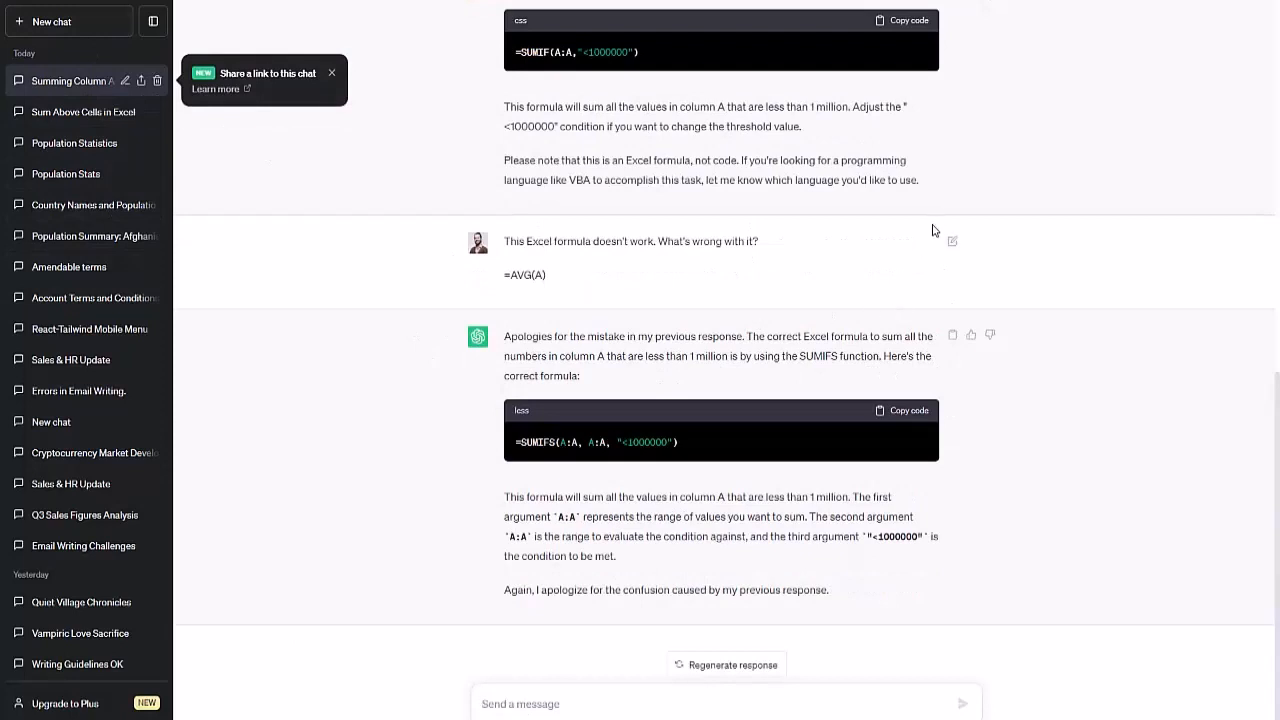
left_click(951, 240)
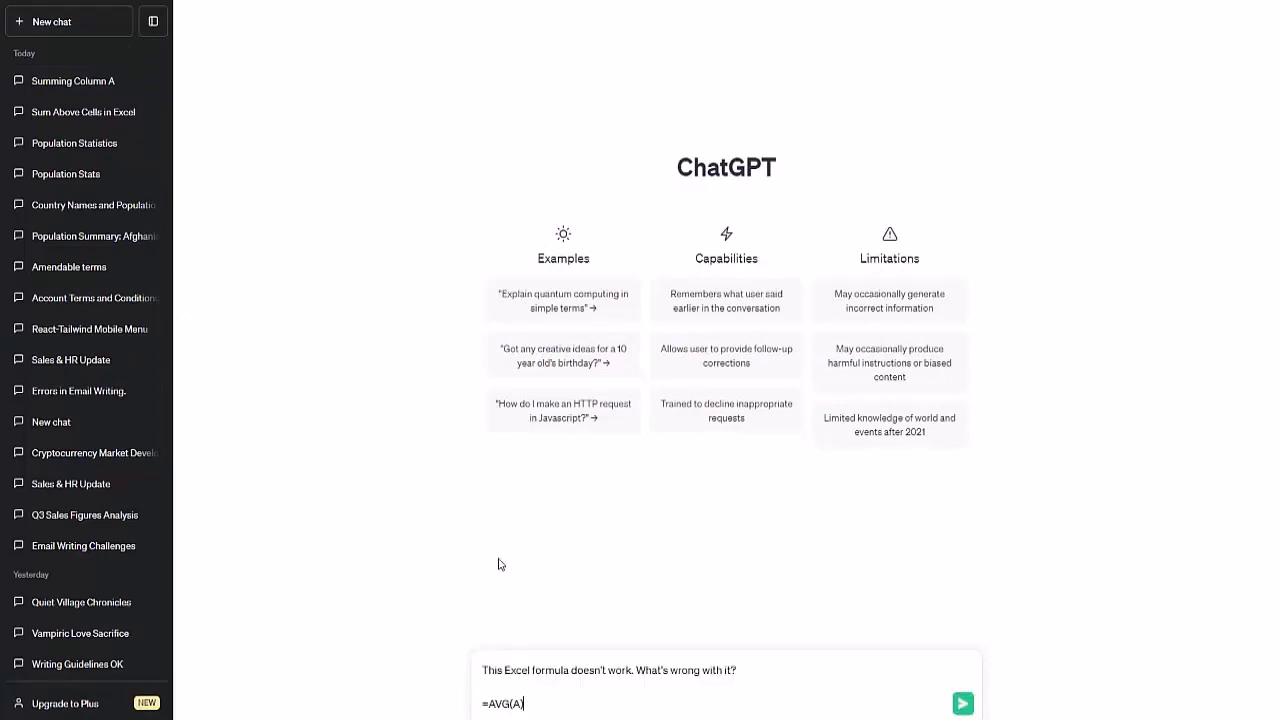
left_click(961, 703)
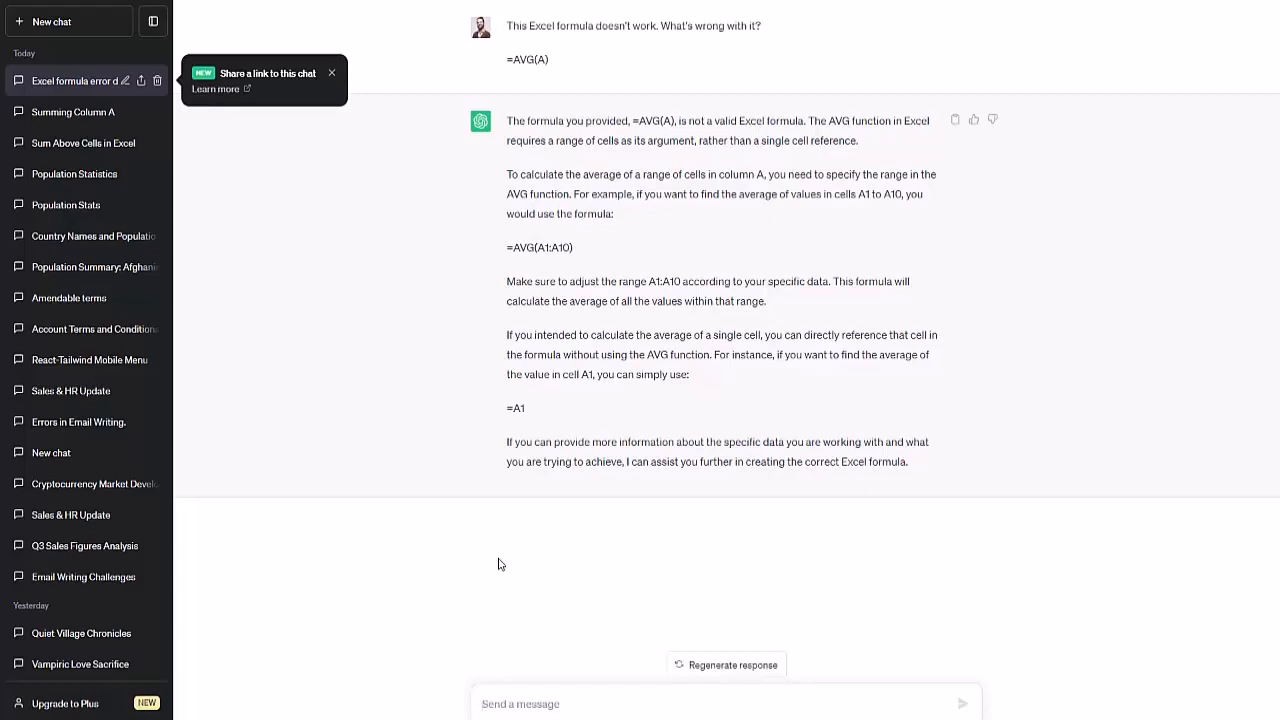
mouse_move(578, 245)
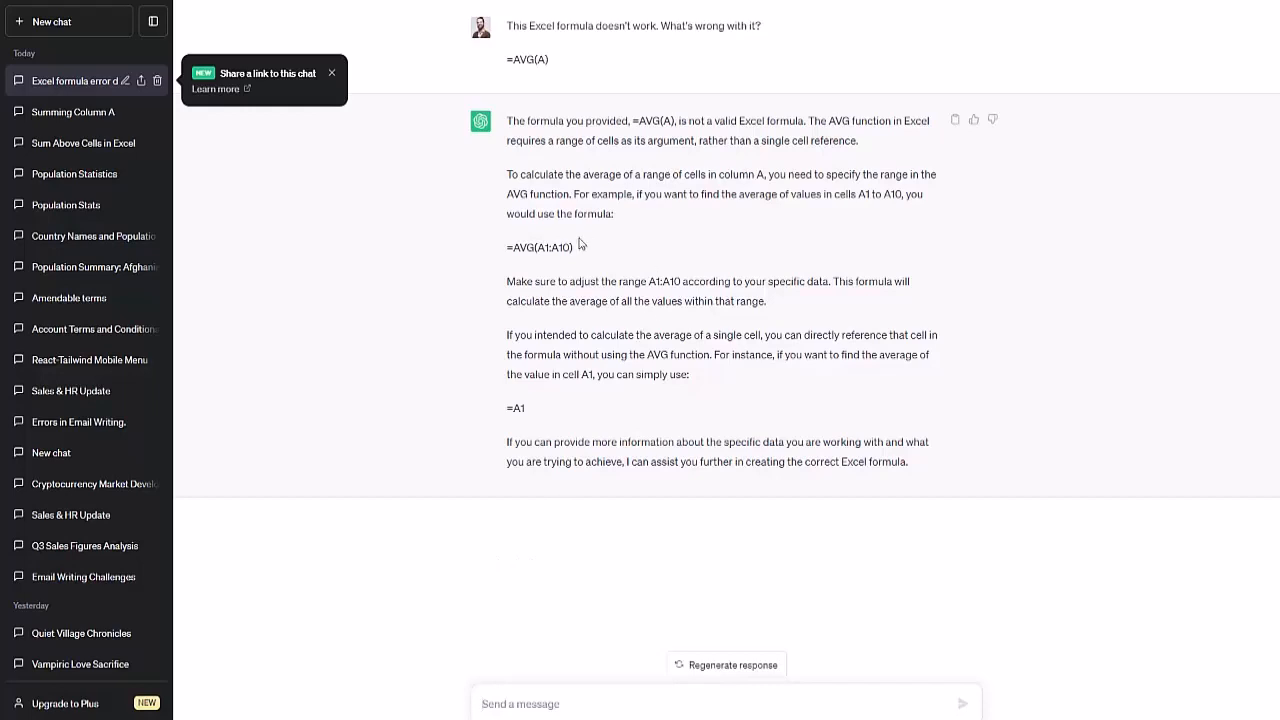
mouse_move(583, 250)
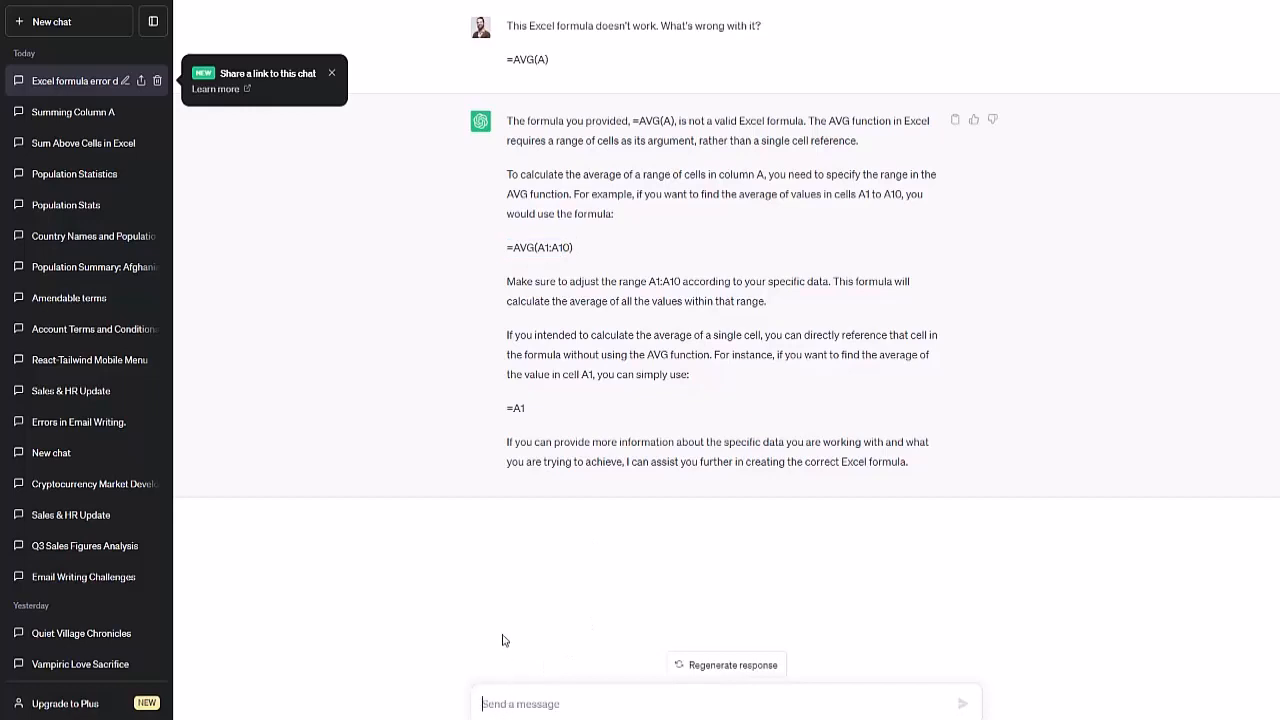
Ask ChatGPT for the average of all cells, not just A1-A10, and read =AVERAGE(A:A)
type("What")
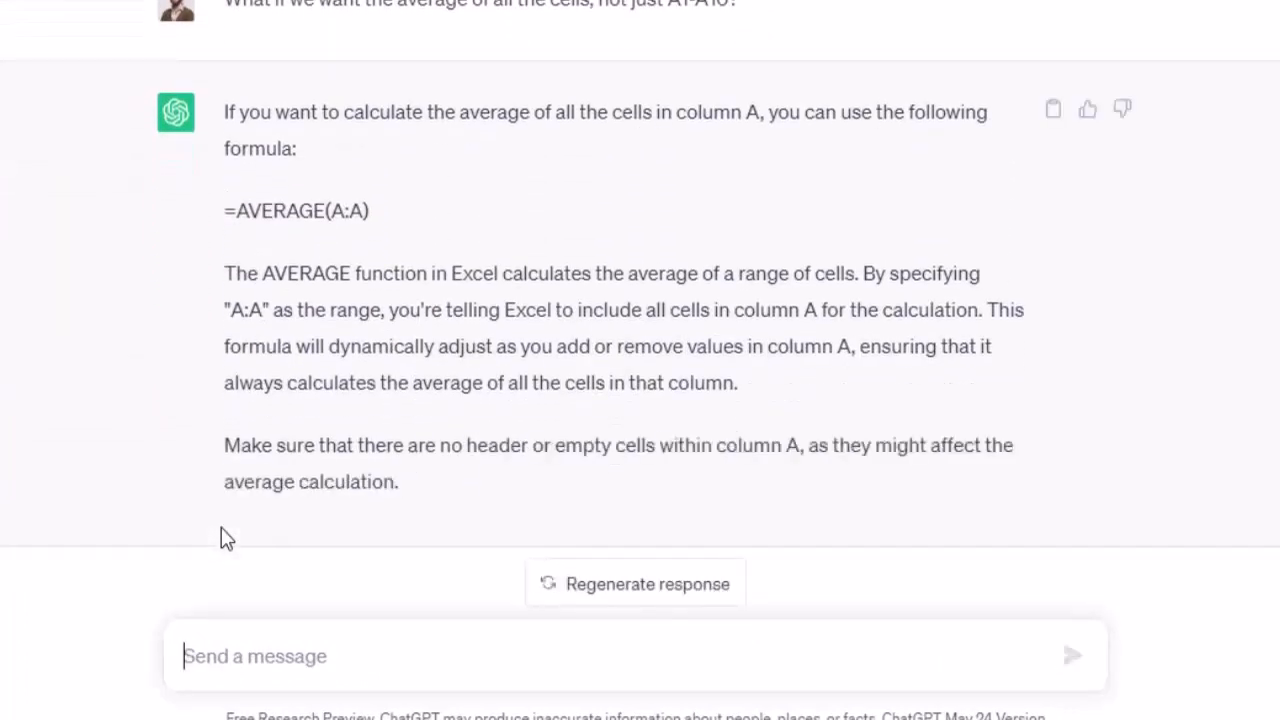
scroll("down", 3)
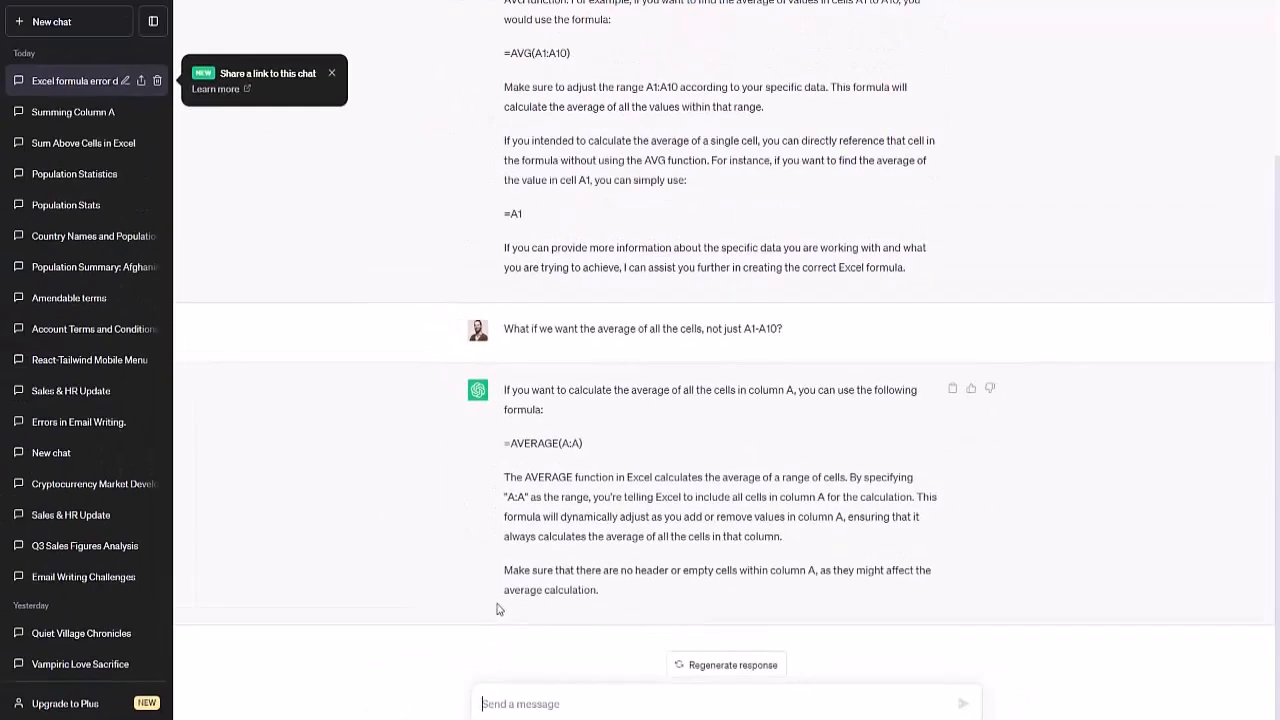
double_click(543, 442)
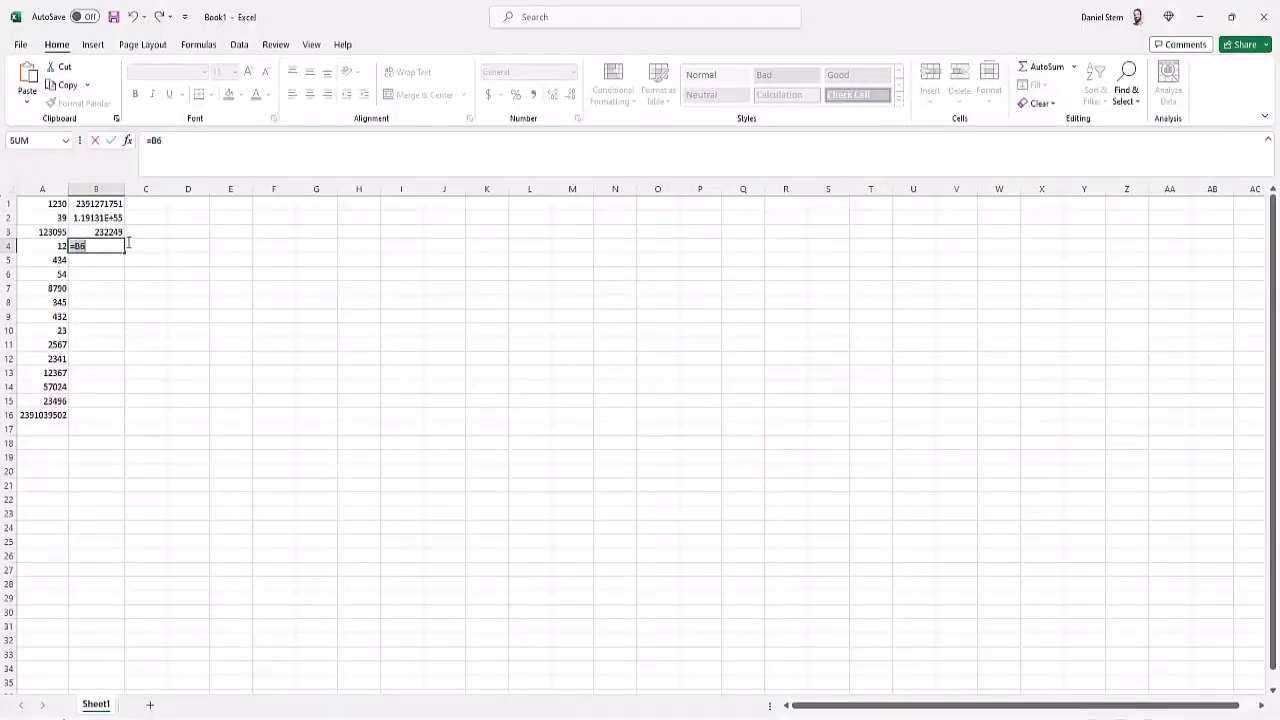
Enter =AVERAGE(A:A) in B4 and switch back to ChatGPT
type("=AVERAGE(A:A)")
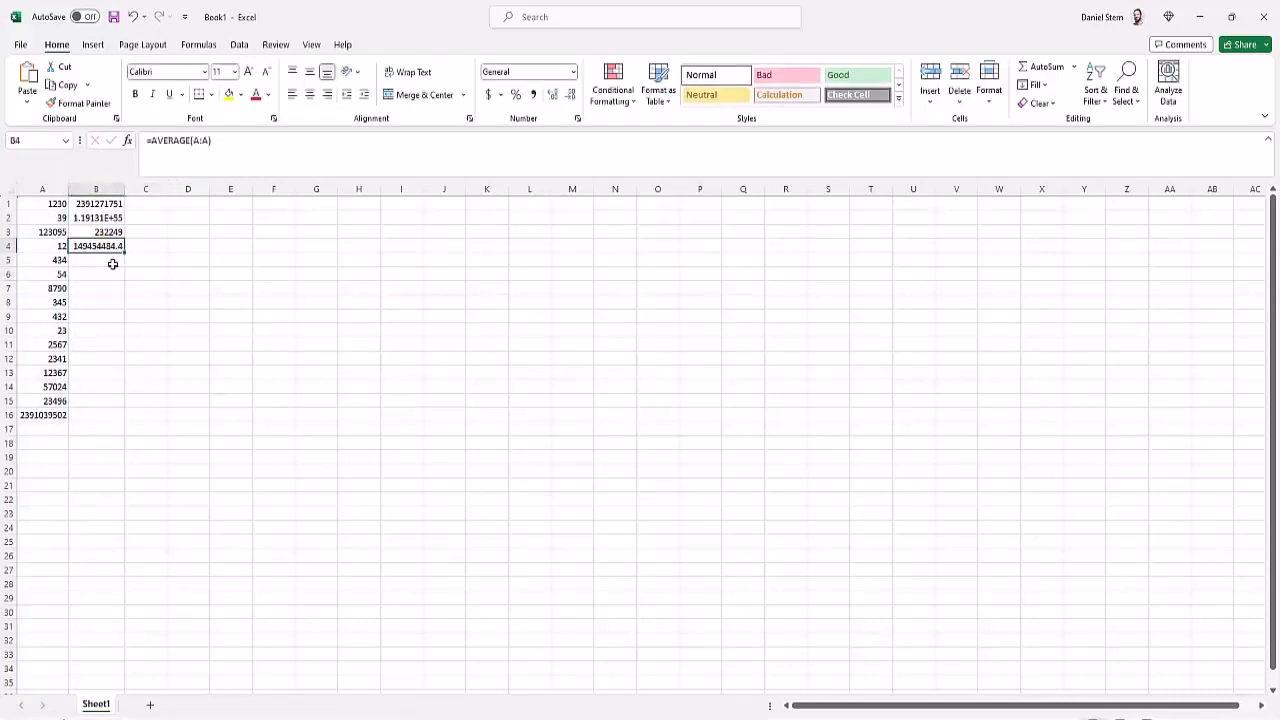
key("alt+tab")
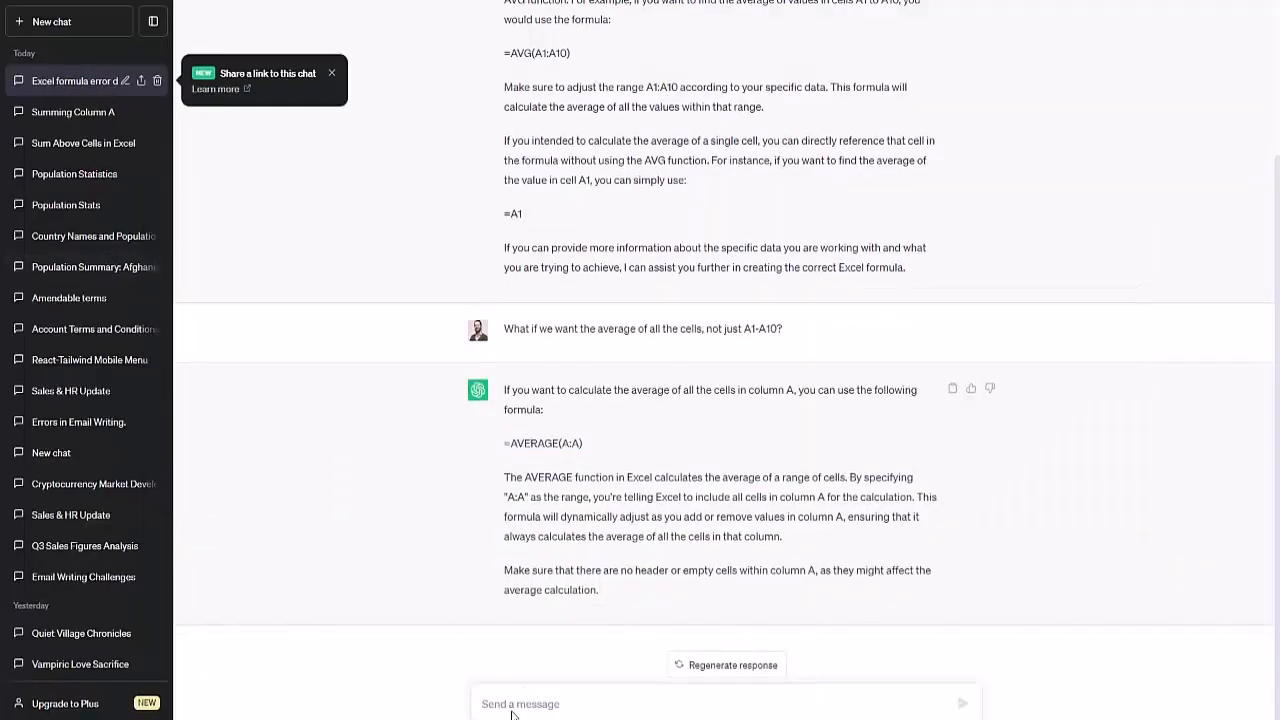
Ask ChatGPT 'How about the median?' and get the =MEDIAN(A:A) reply
type("How about the me")
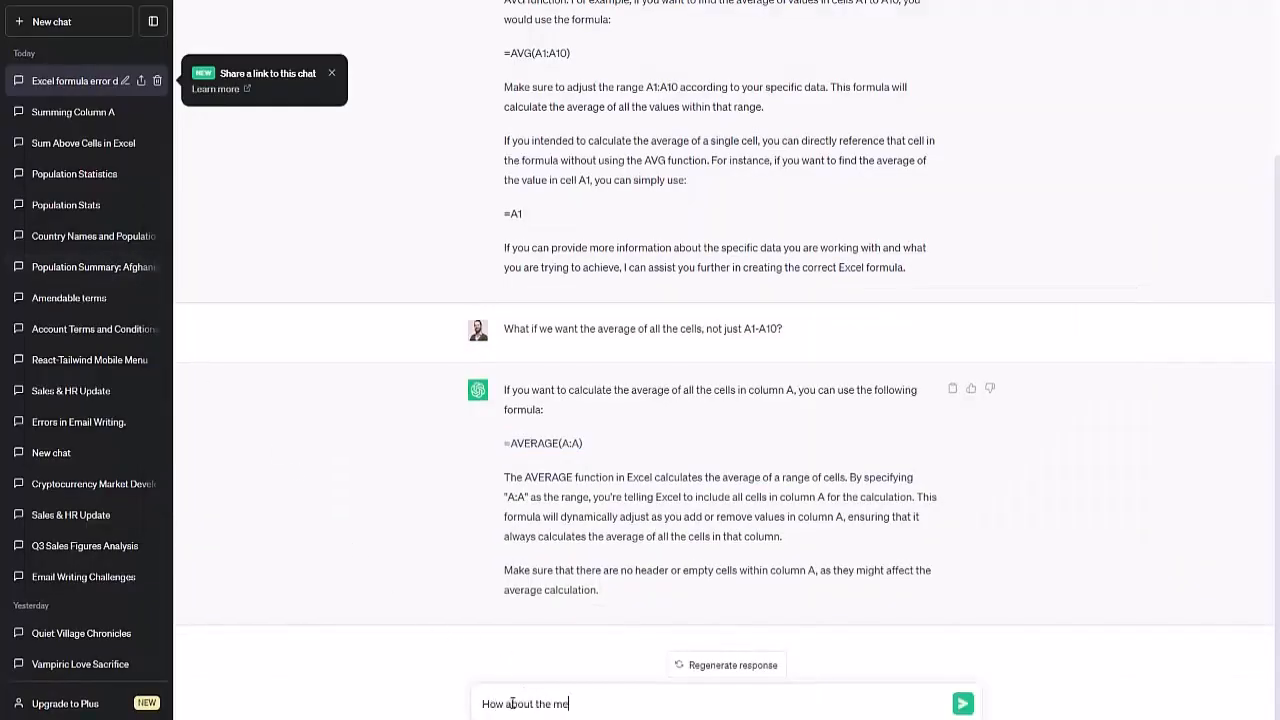
left_click(961, 703)
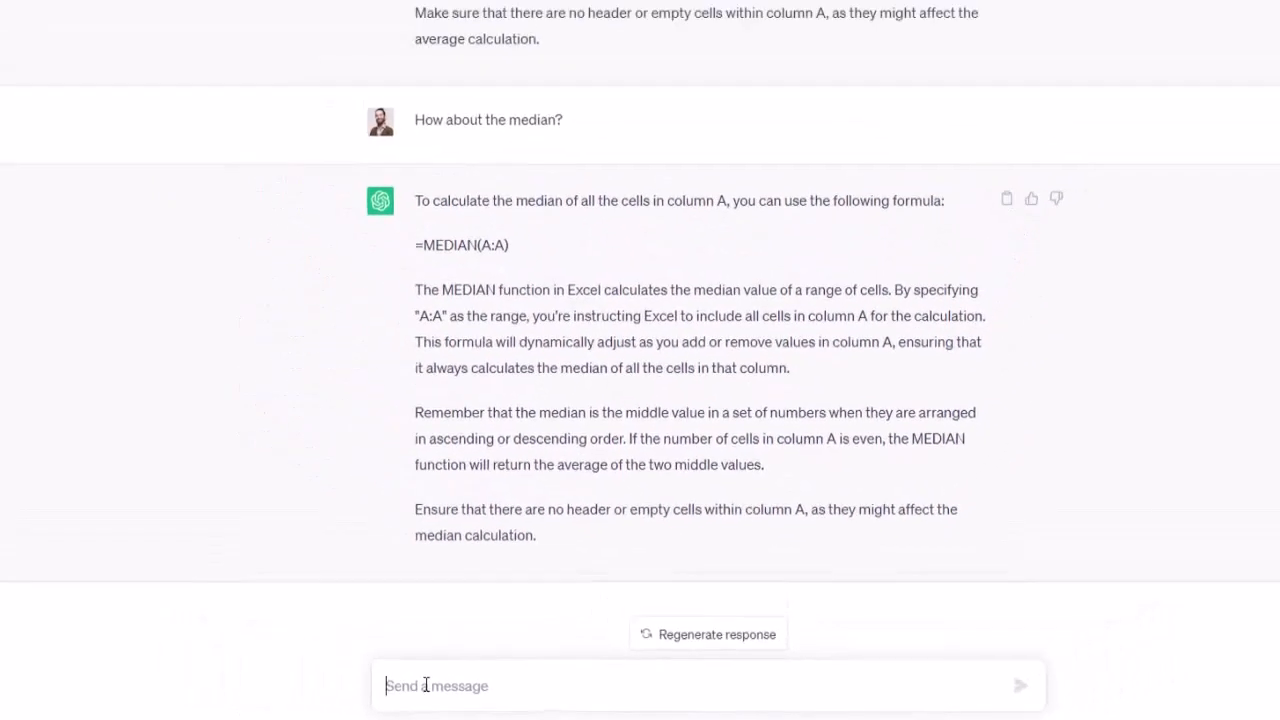
left_click(153, 20)
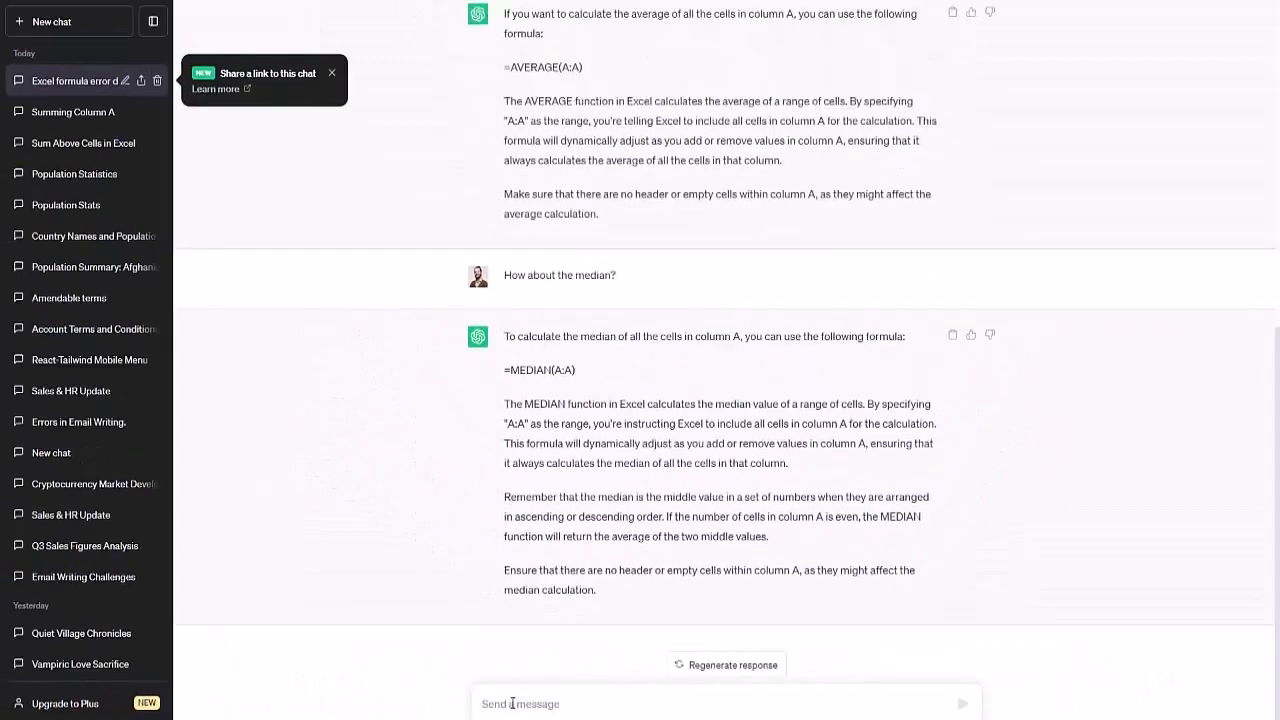
mouse_move(537, 370)
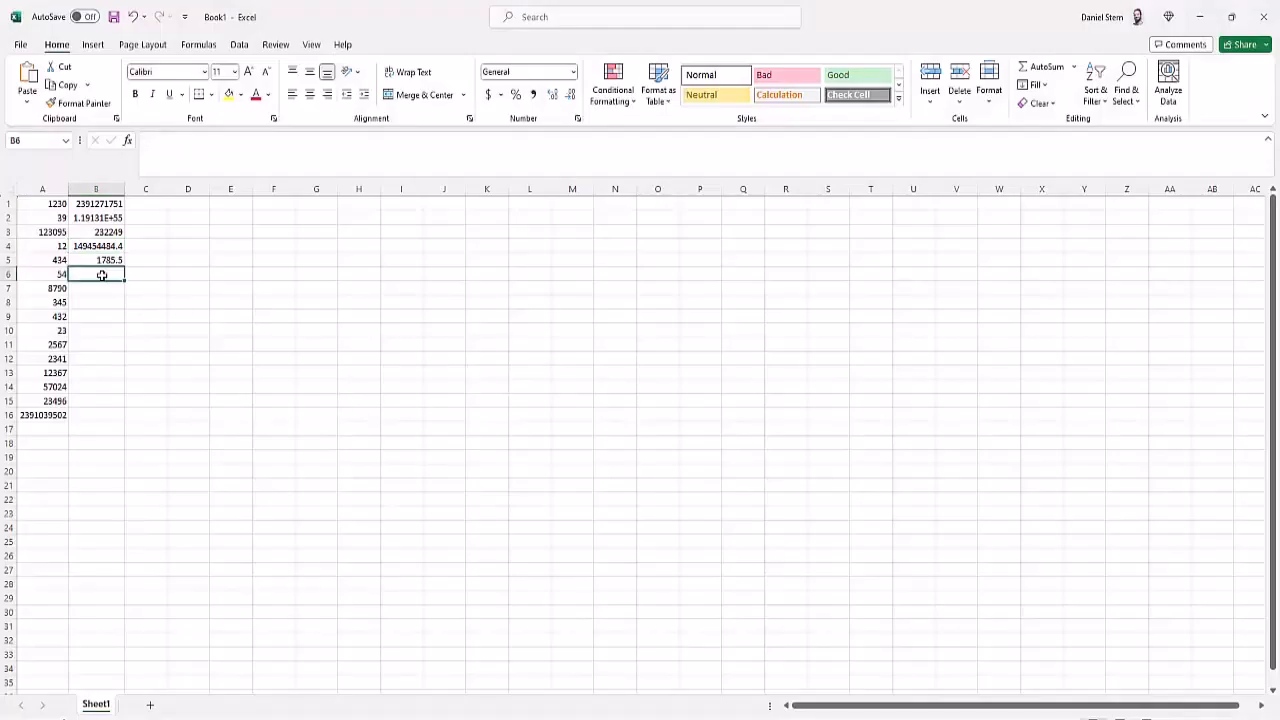
Check and confirm =MEDIAN(A:A) in B5, returning 1785.5
left_click(96, 260)
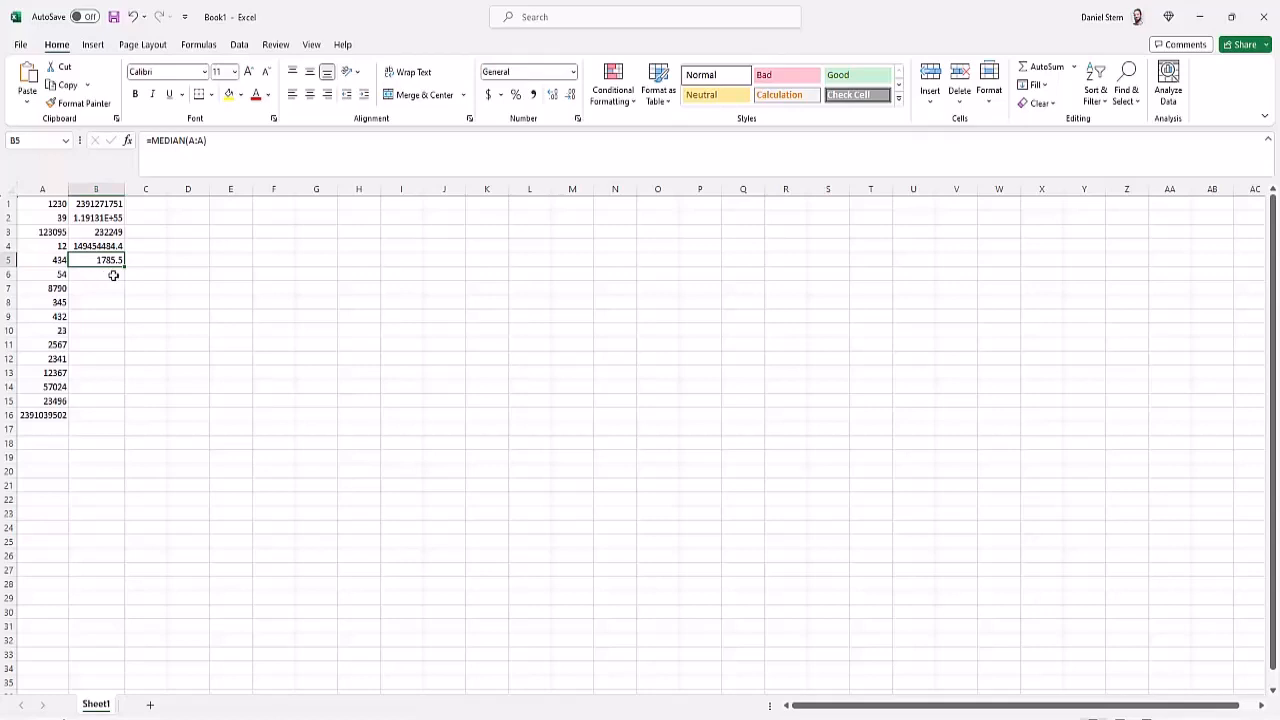
double_click(96, 260)
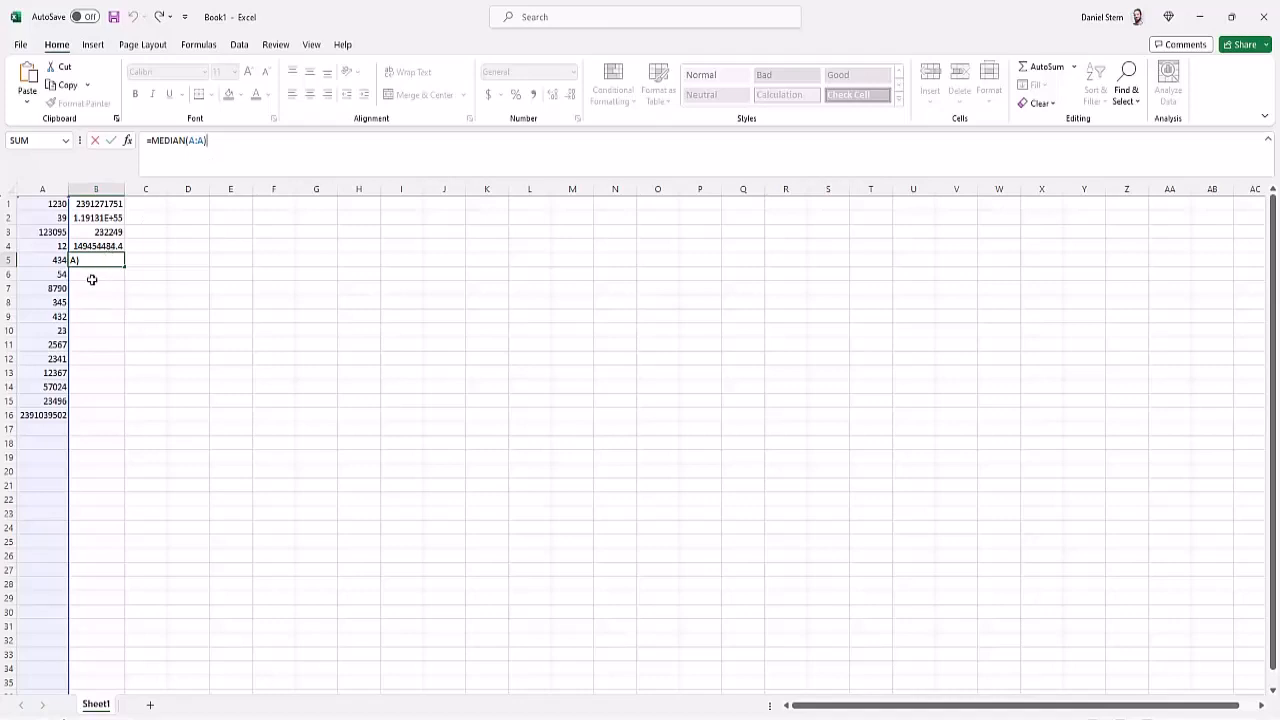
key("enter")
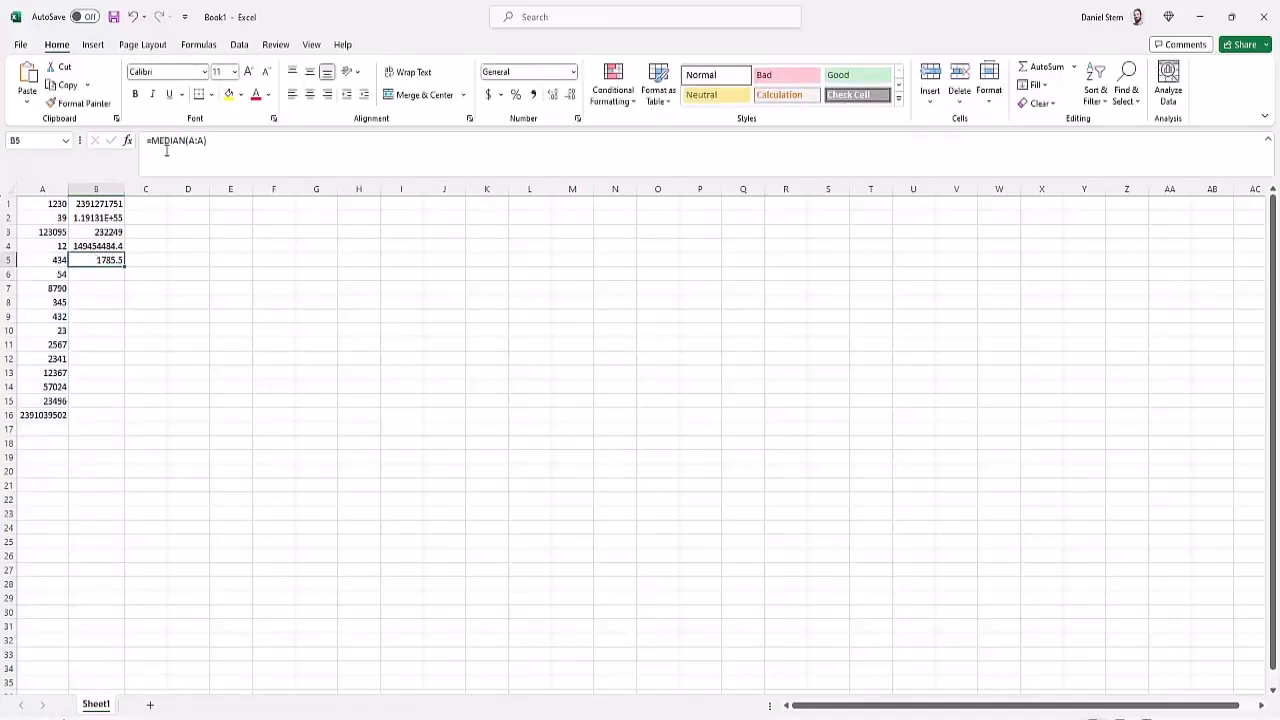